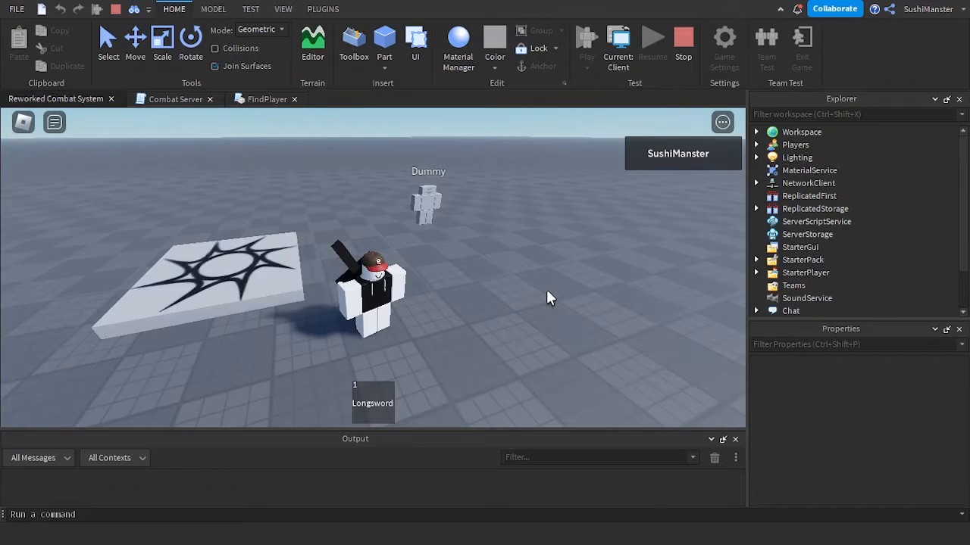
- Pause and resume the playtest with Esc, attack the Dummy, then stop the session
{"action": "key", "text": "Escape"}
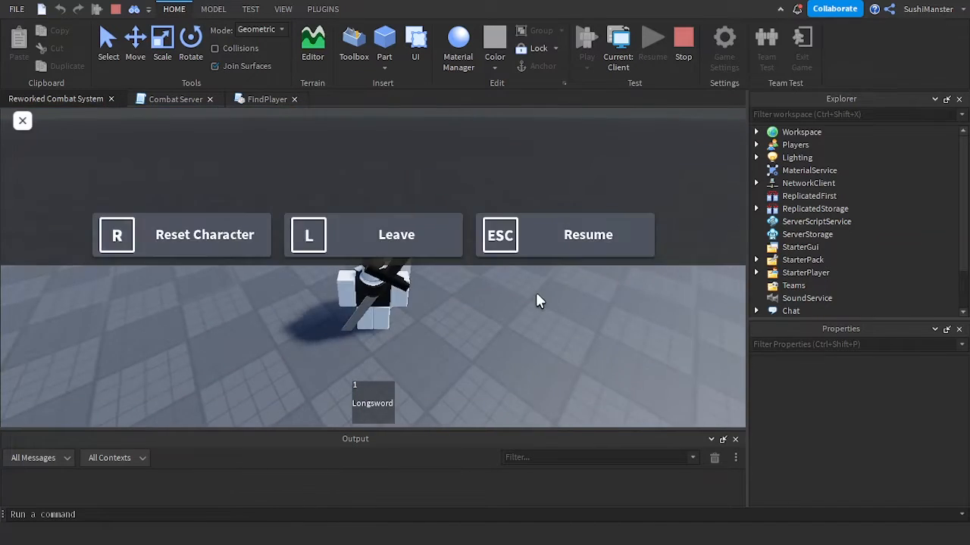
{"action": "key", "text": "Escape"}
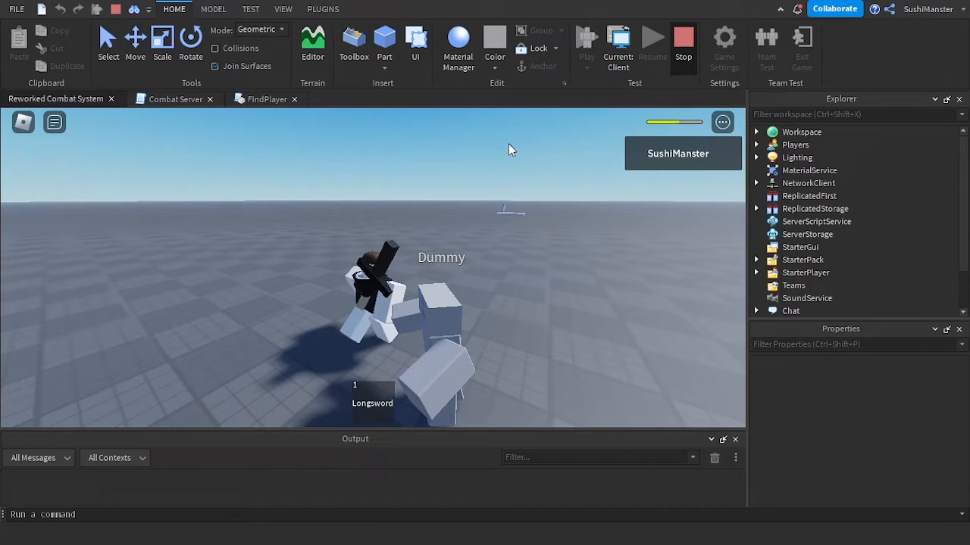
{"action": "left_click", "coordinate": [682, 39]}
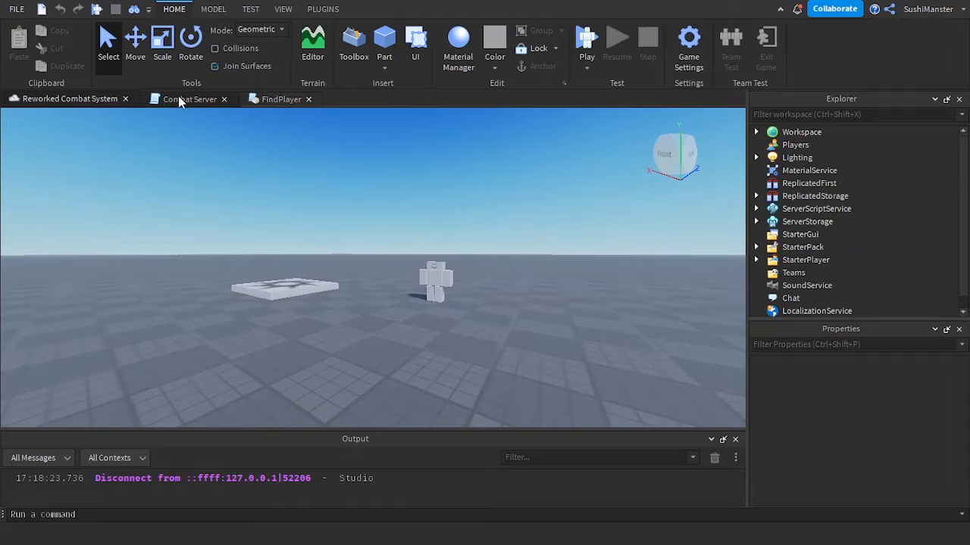
- In Combat Server, add local humanoid = character:FindFirstChild("Humanoid") after the character variable
{"action": "left_click", "coordinate": [188, 99]}
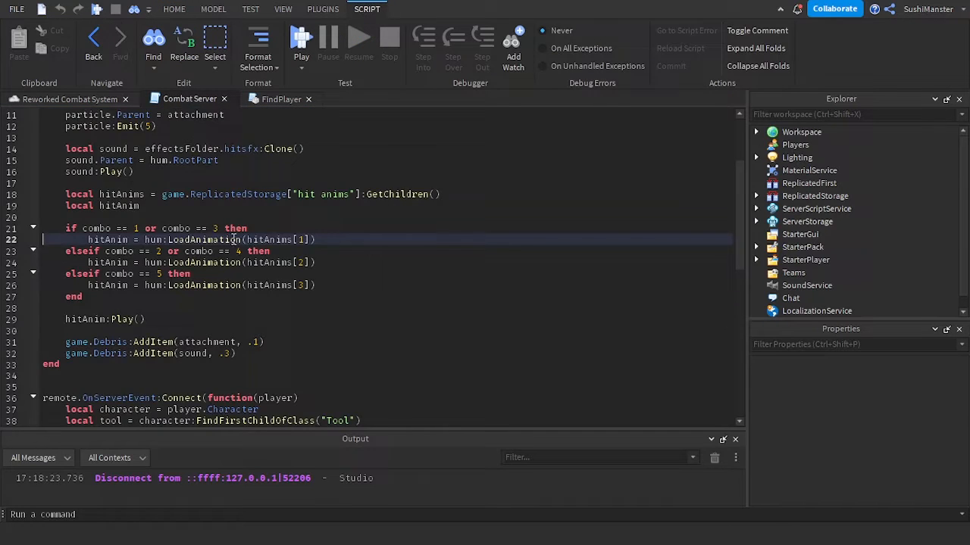
{"action": "scroll", "scroll_direction": "down", "scroll_amount": 3}
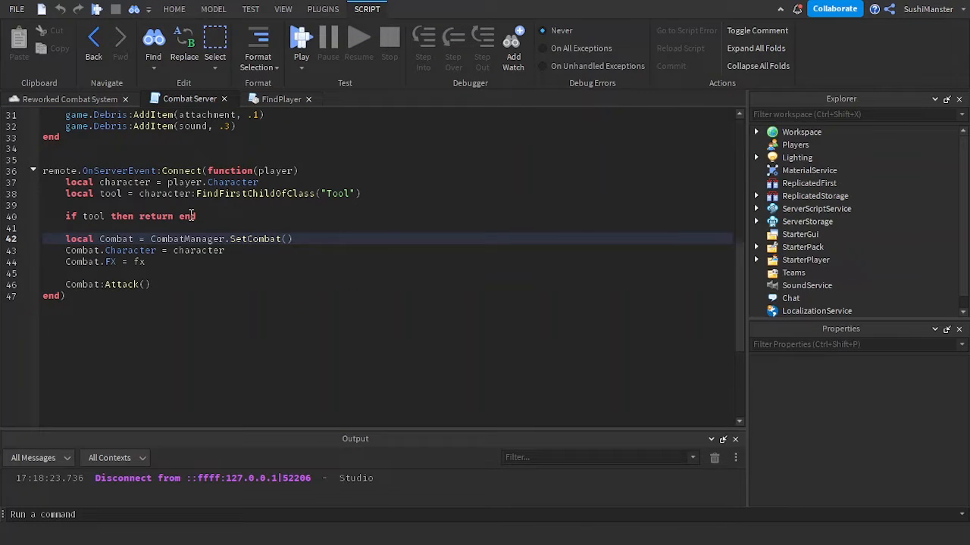
{"action": "left_click", "coordinate": [257, 182]}
{"action": "type", "text": "local humanoid = character:"}
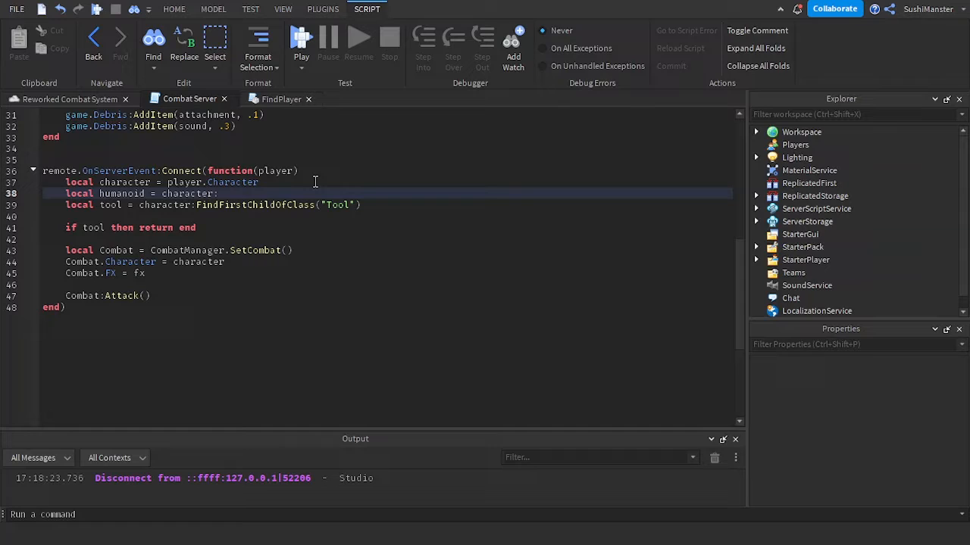
{"action": "type", "text": "FindFirstChild(\"Human\")"}
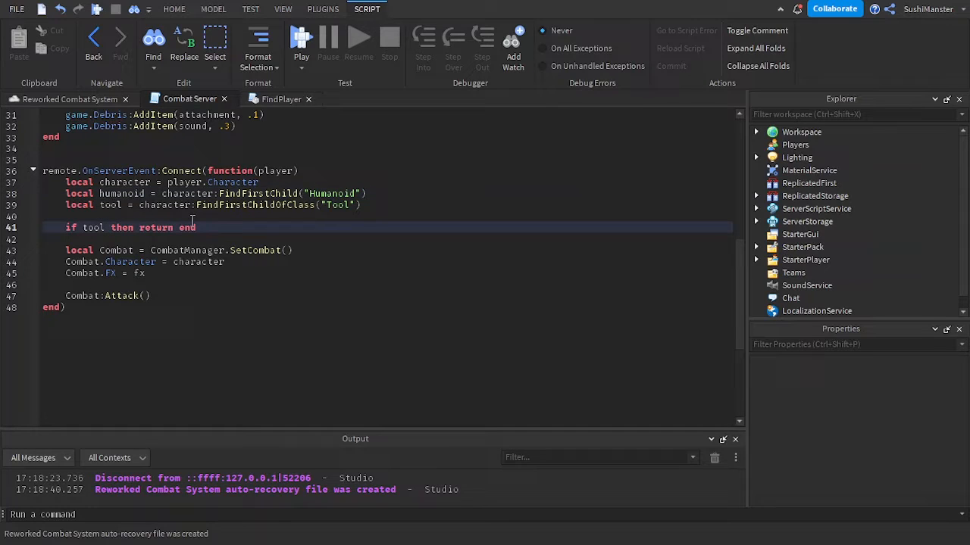
- Change the check to 'if tool or humanoid.Health <= 0 then return end'
{"action": "type", "text": "and humanoid.Health"}
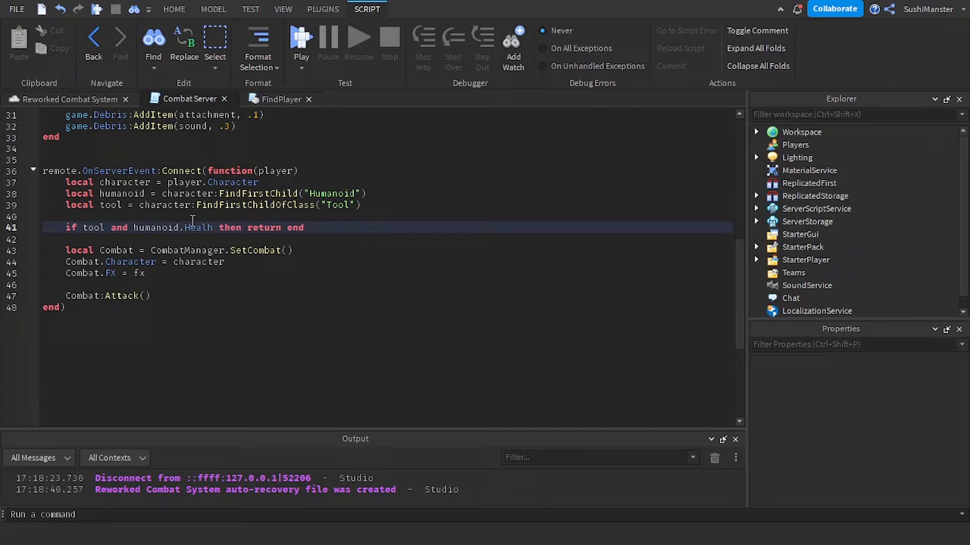
{"action": "double_click", "coordinate": [119, 227]}
{"action": "type", "text": "or"}
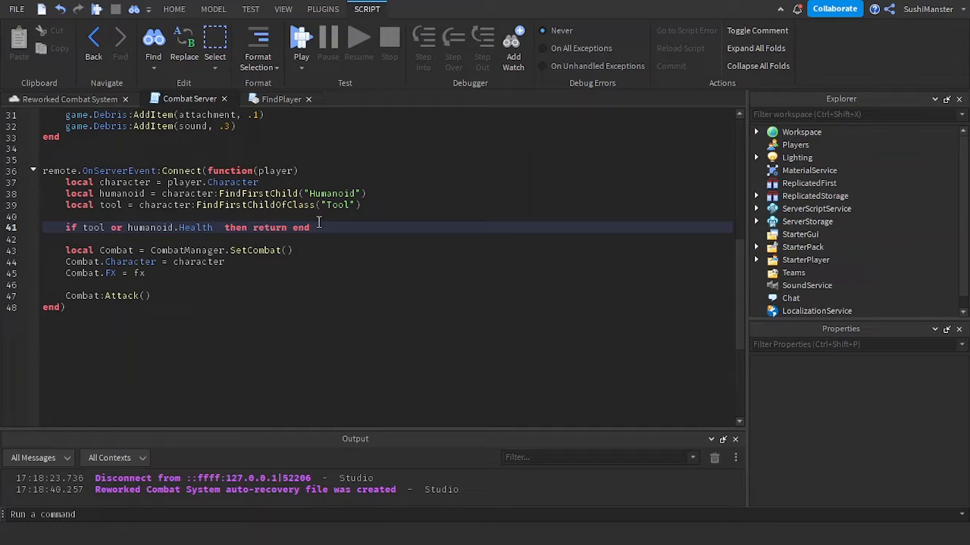
{"action": "type", "text": "<"}
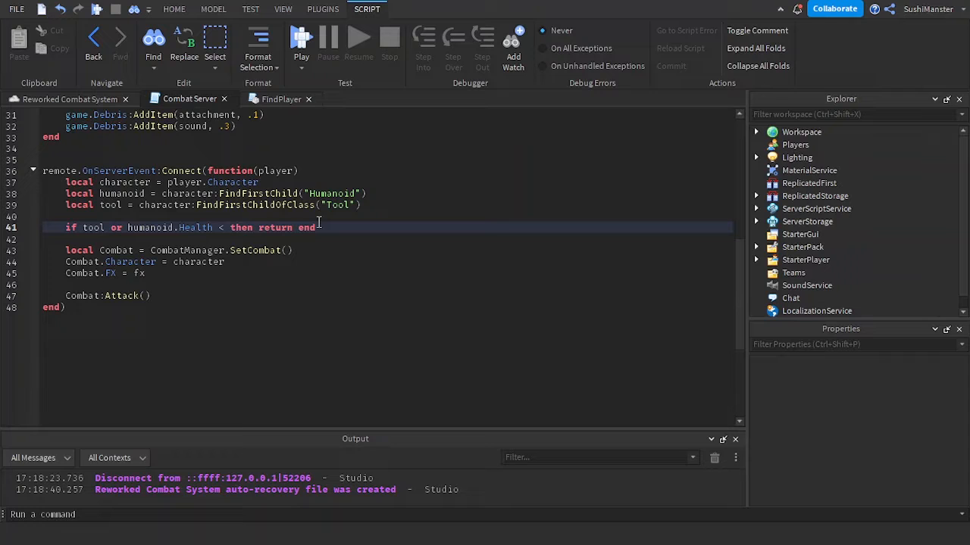
{"action": "type", "text": "= 0"}
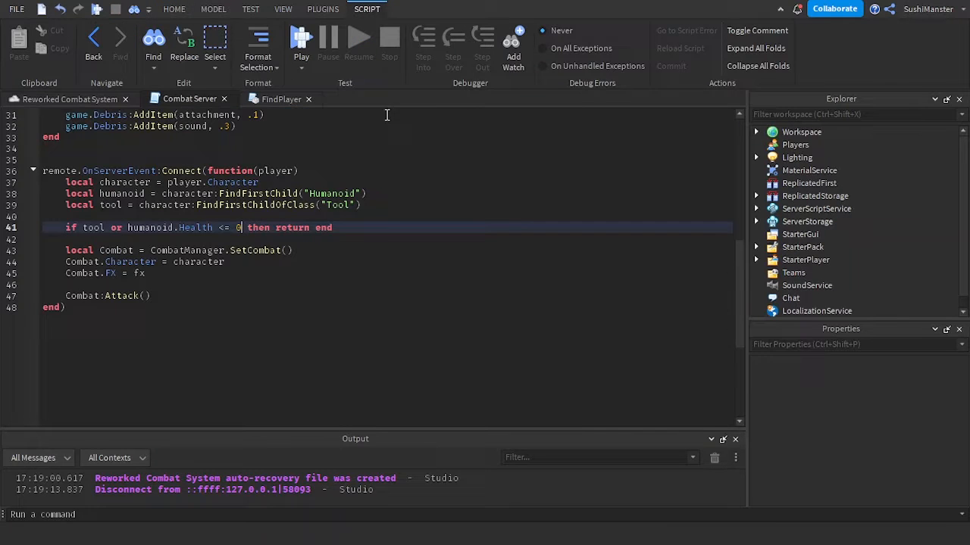
{"action": "left_click", "coordinate": [280, 99]}
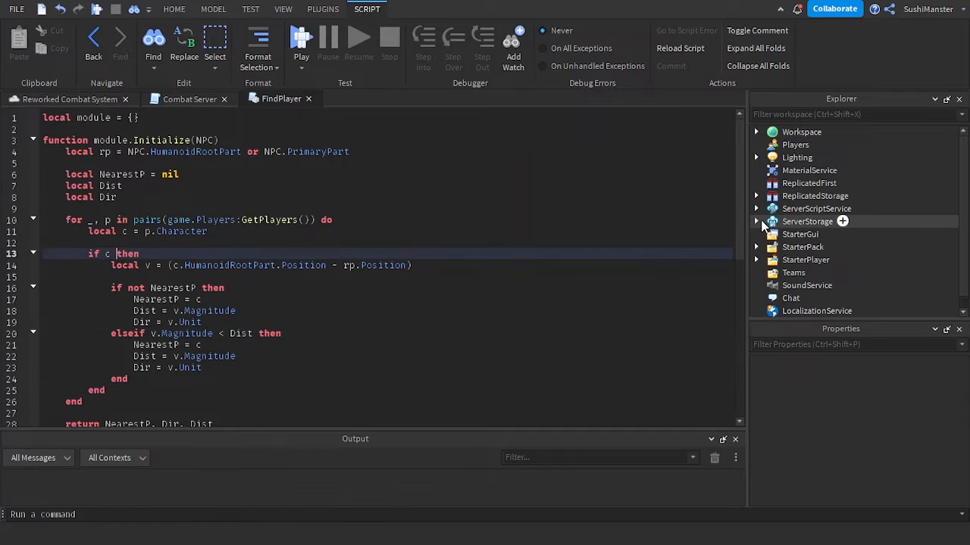
- In NPCmanager (ServerStorage > modules), start a Humanoid lookup and stop the playtest after its error
{"action": "left_click", "coordinate": [755, 222]}
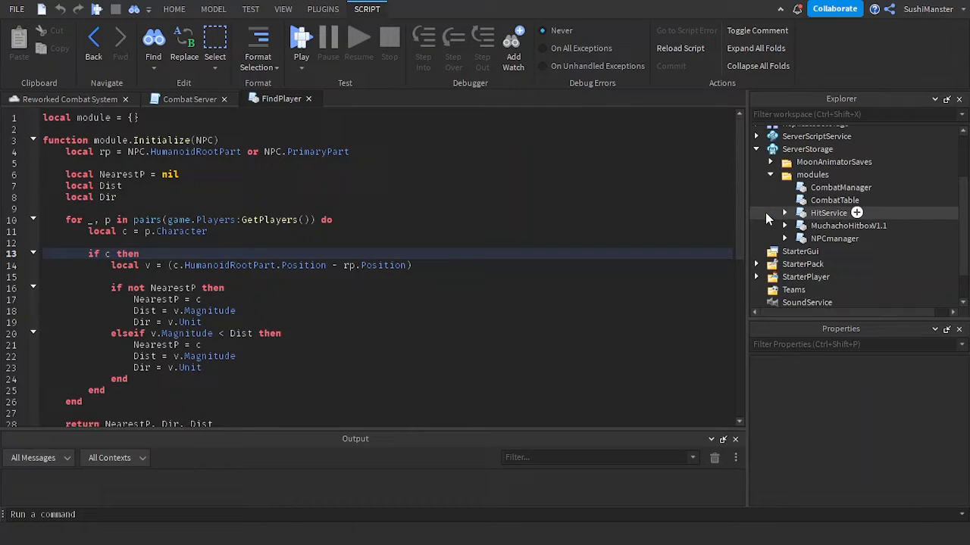
{"action": "left_click", "coordinate": [785, 238]}
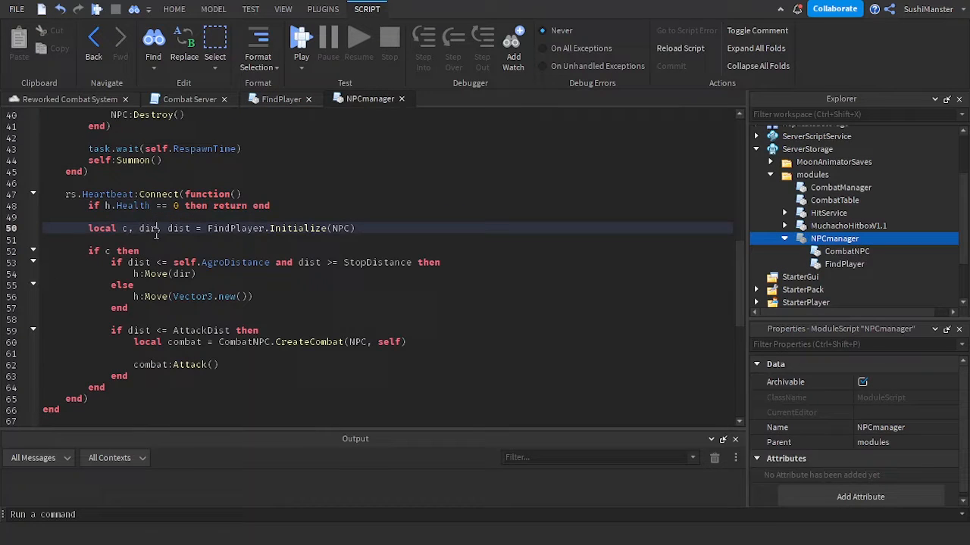
{"action": "type", "text": "local hum = c"}
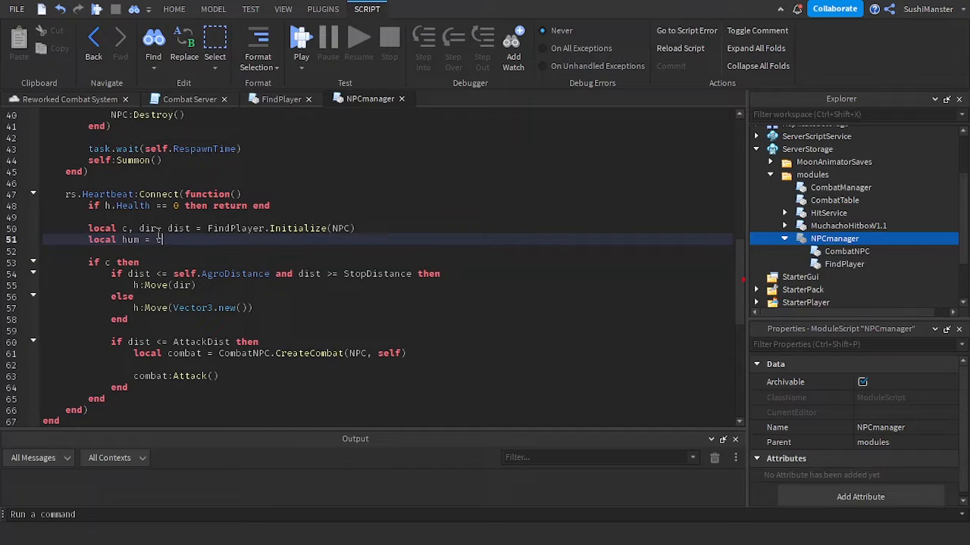
{"action": "type", "text": "FindFirstChild(\"Hum\")"}
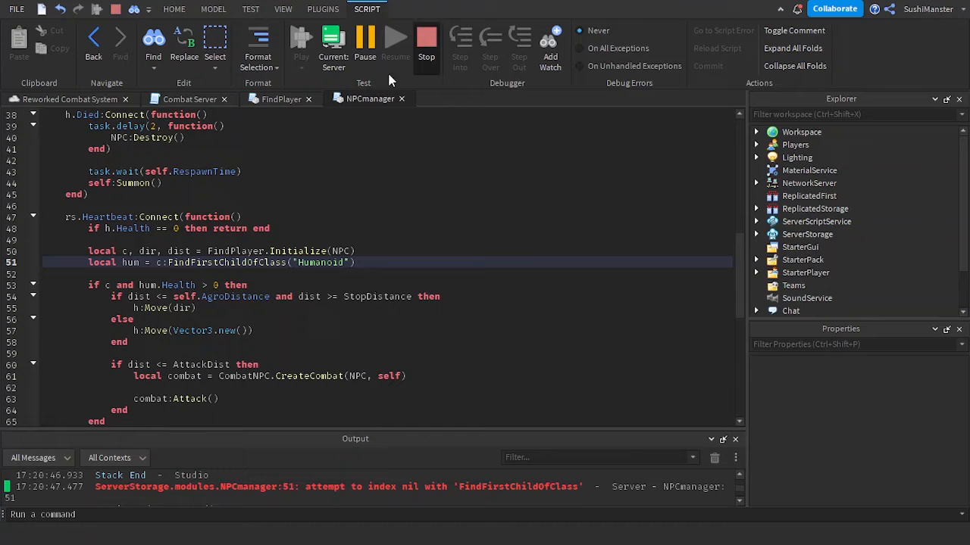
{"action": "left_click", "coordinate": [833, 238]}
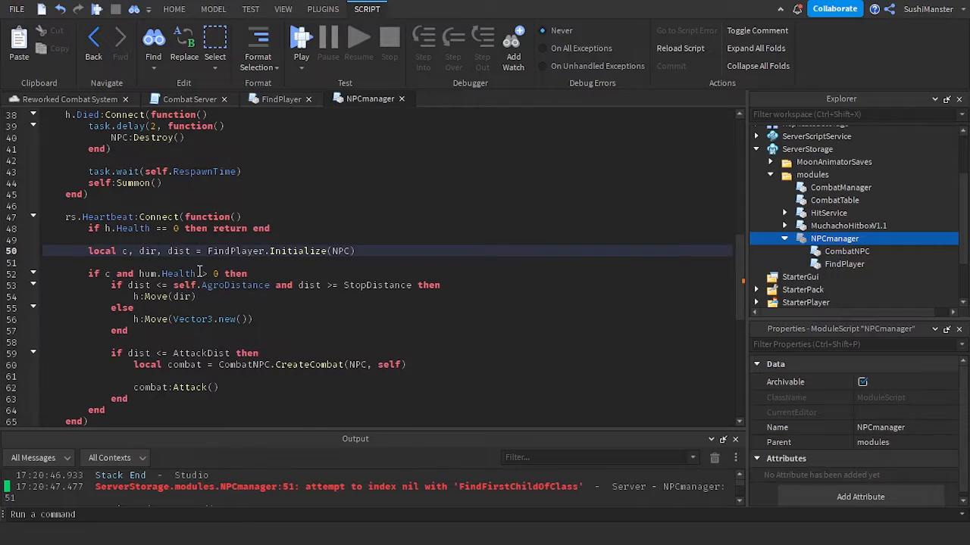
- Add local hum = c:FindFirstChildOfClass("Humanoid") and 'if hum.Health <= 0 then return end' inside the target check
{"action": "type", "text": "local hum = c:FindFirstChildOfClass(\"Humanoid\")"}
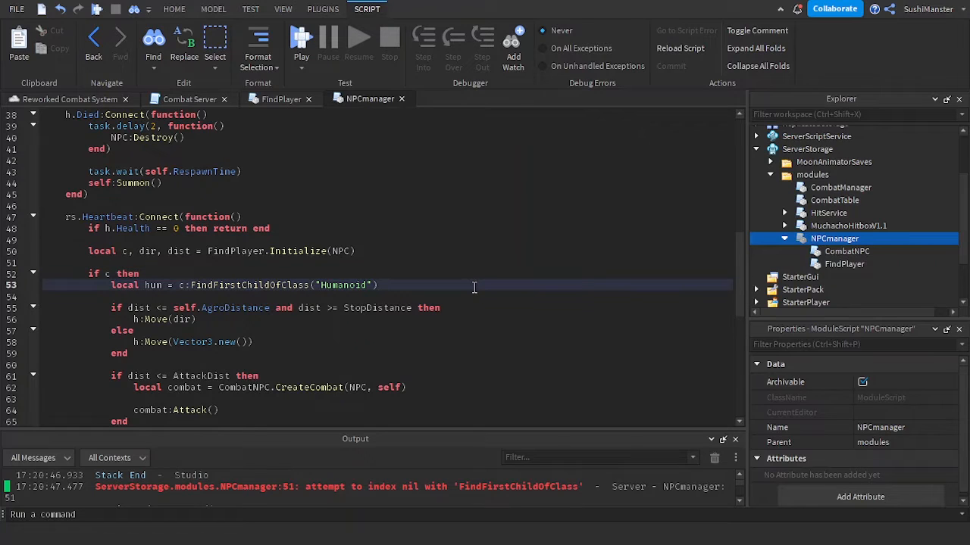
{"action": "type", "text": "if hum.Health <"}
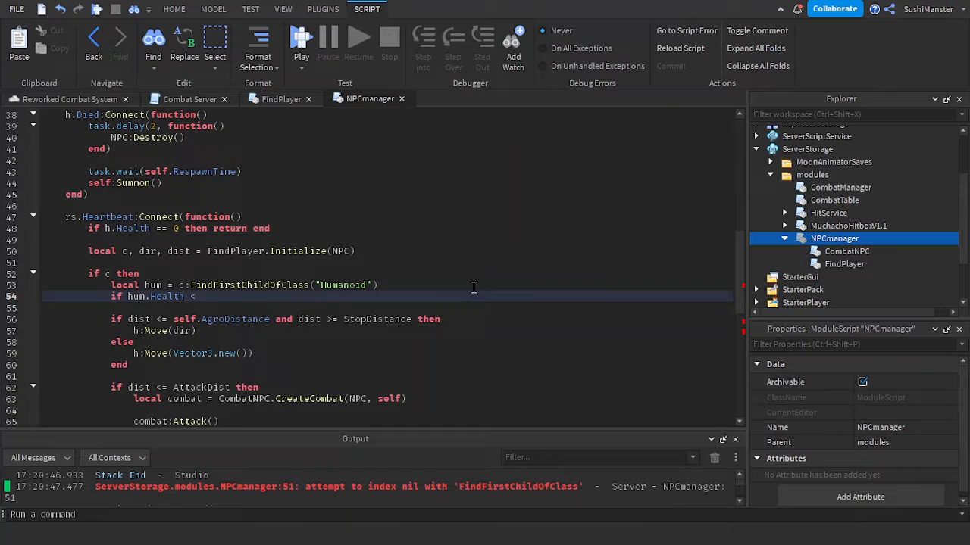
{"action": "type", "text": "= 0 then return end"}
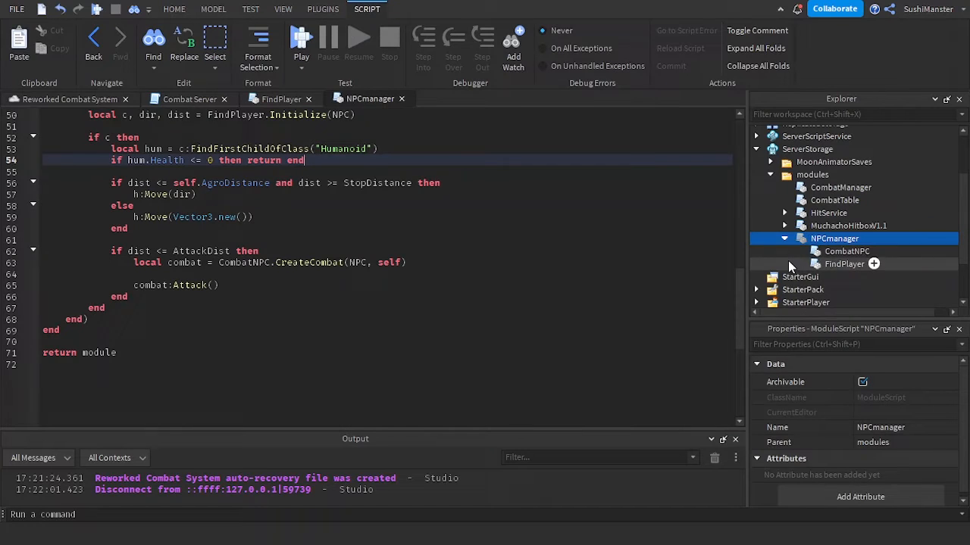
- In CombatTable, wrap the per-character table setup in local function SetT(c)
{"action": "left_click", "coordinate": [833, 200]}
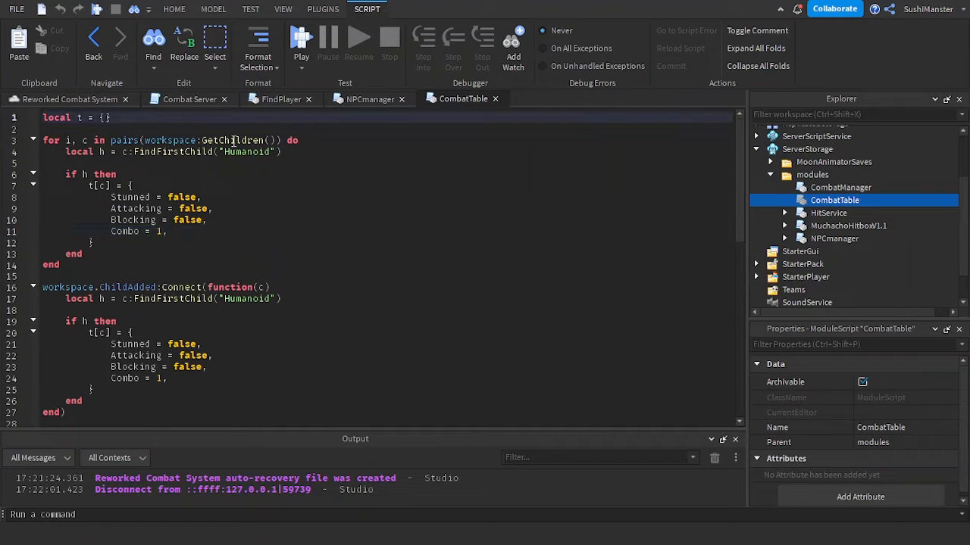
{"action": "scroll", "scroll_direction": "down", "scroll_amount": 3}
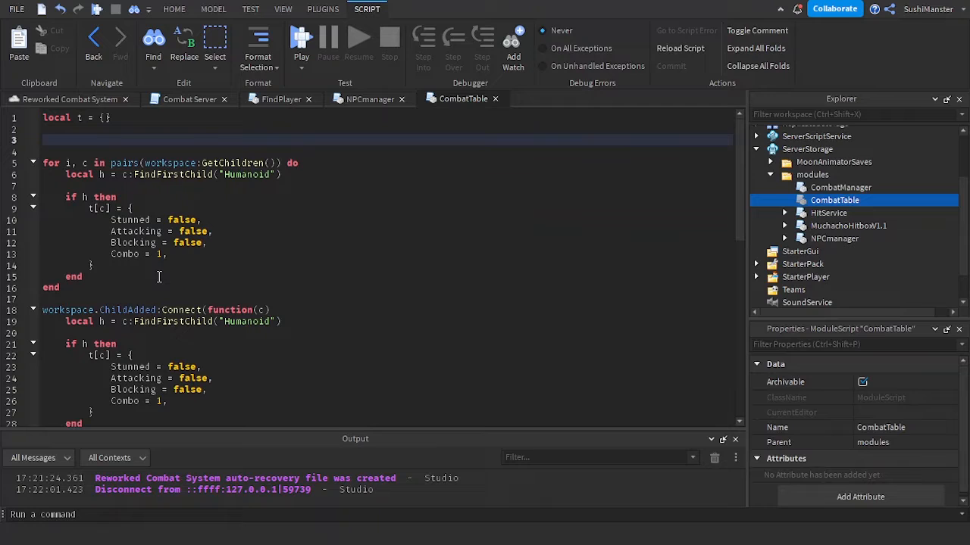
{"action": "type", "text": "local function"}
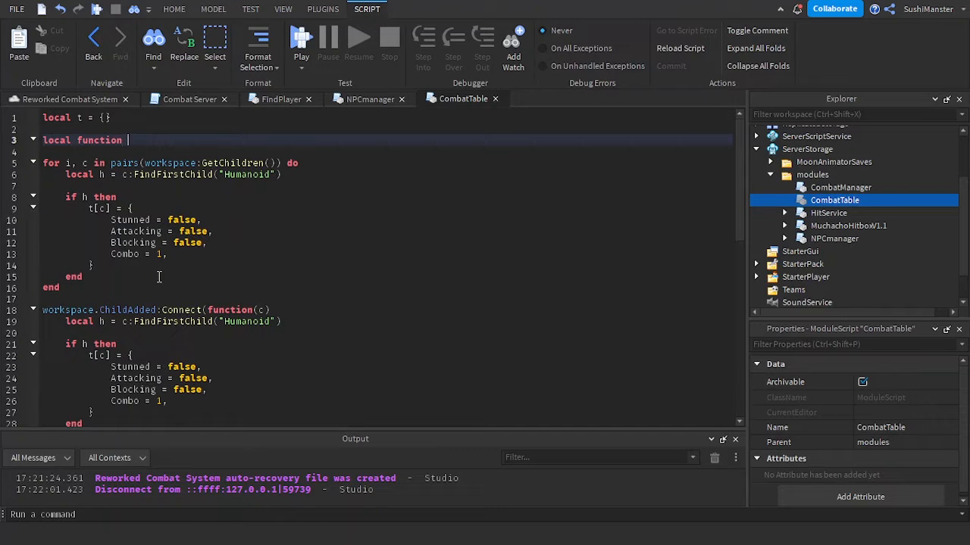
{"action": "type", "text": "SetT"}
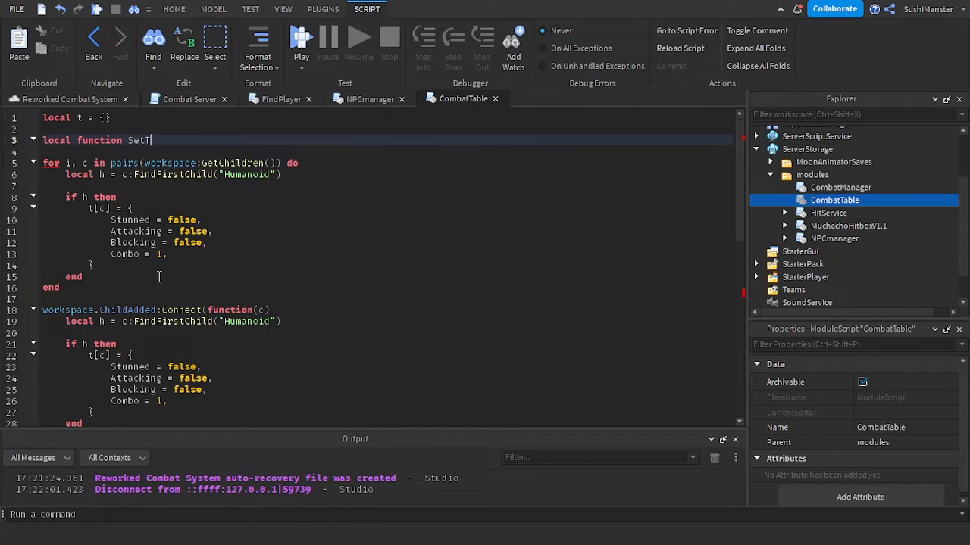
{"action": "type", "text": "("}
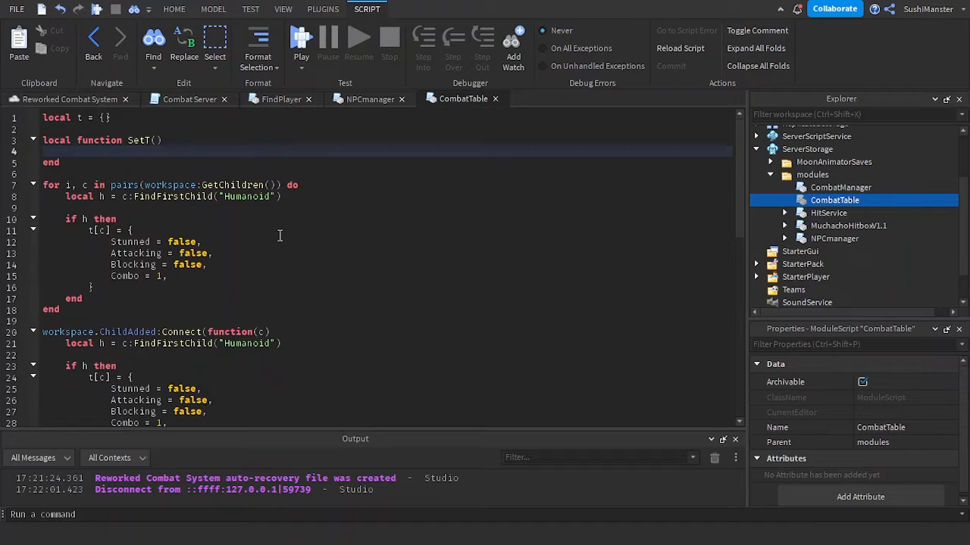
{"action": "left_click", "coordinate": [155, 140]}
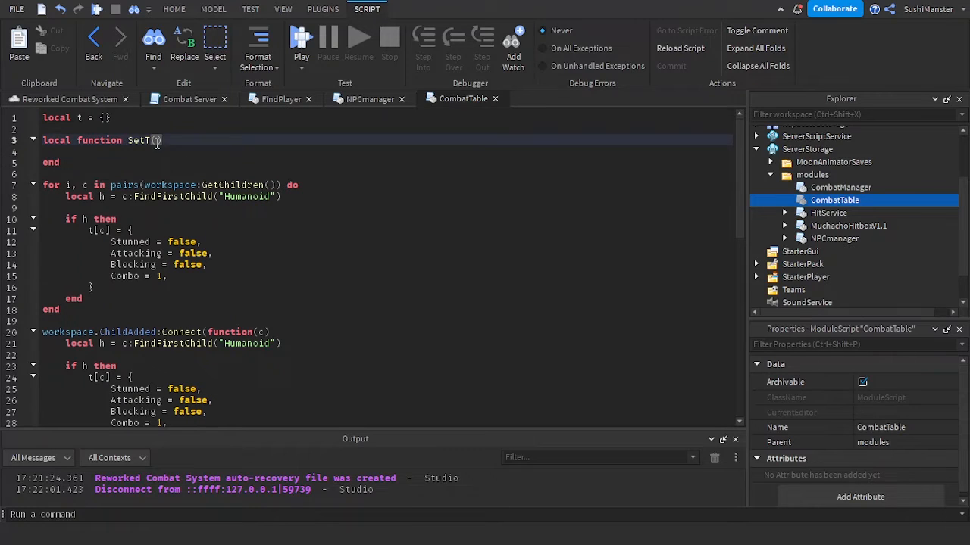
{"action": "type", "text": "c"}
{"action": "type", "text": "r"}
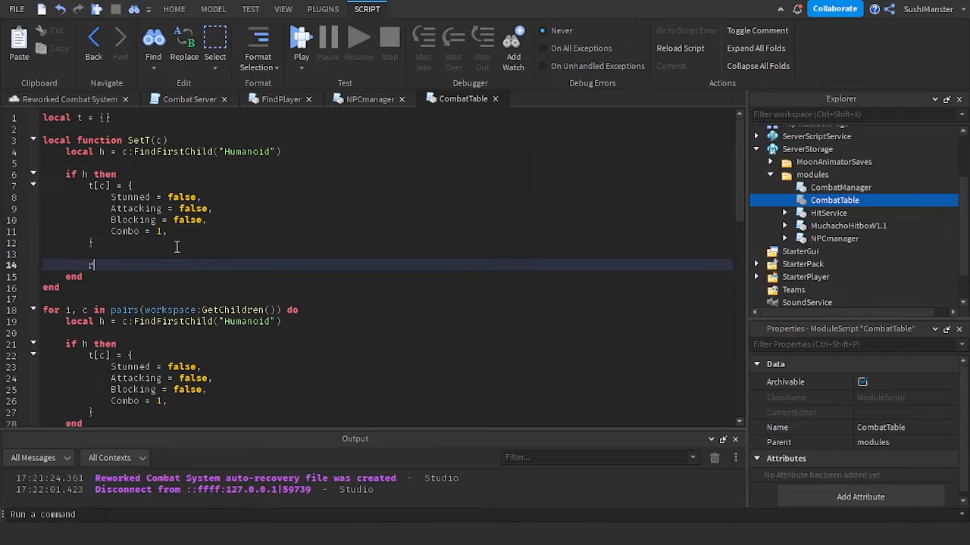
{"action": "type", "text": "et"}
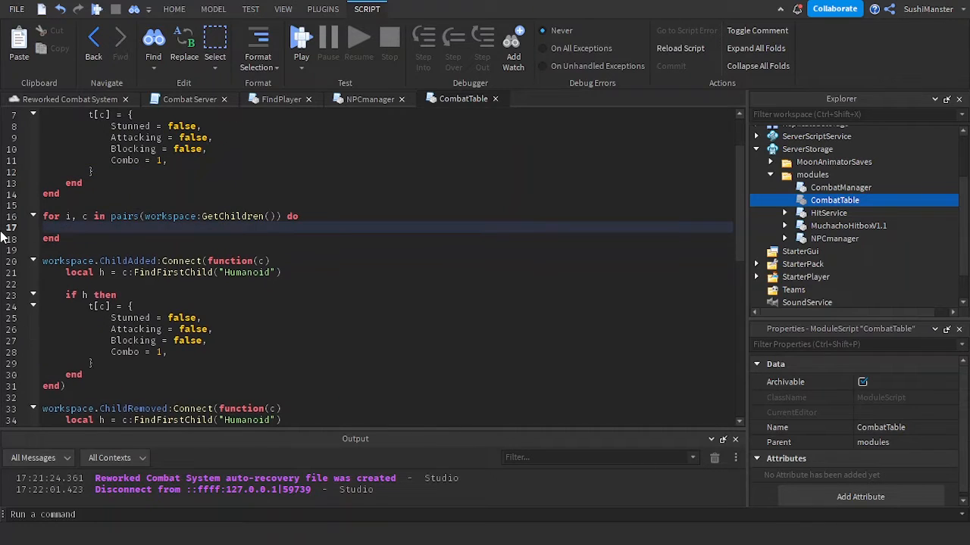
- Call SetT(c) from both loops and add WalkSpeed = 16 to the Combo entry
{"action": "type", "text": "SetT(c)"}
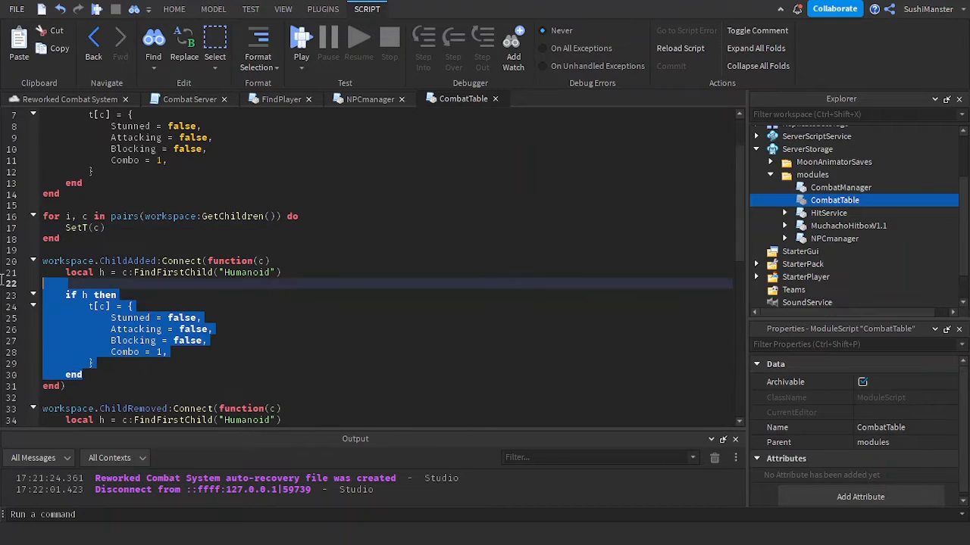
{"action": "type", "text": "se"}
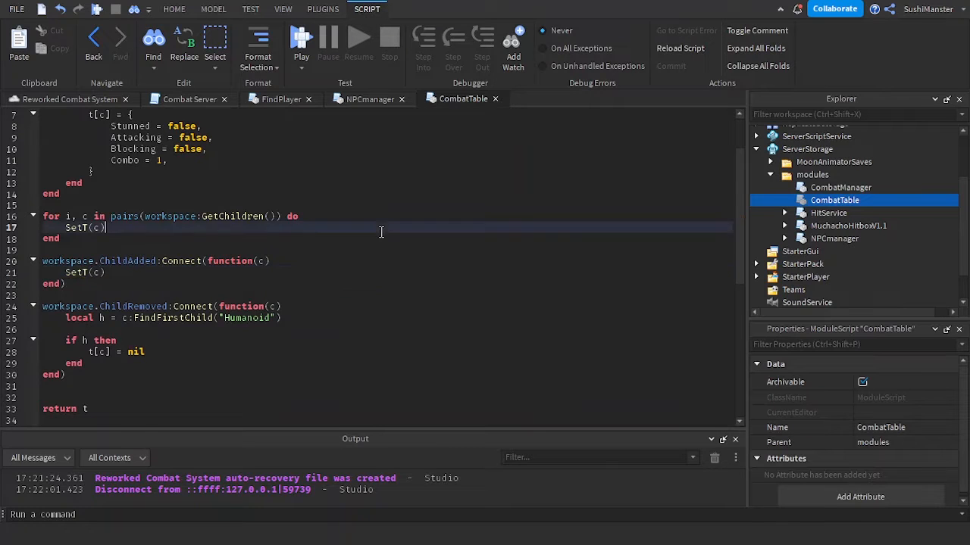
{"action": "left_click", "coordinate": [172, 9]}
{"action": "type", "text": "W"}
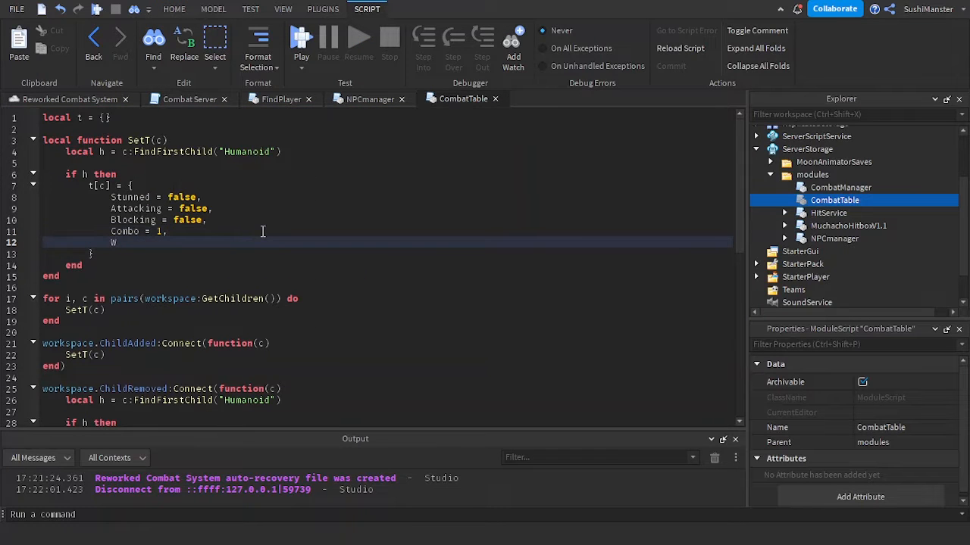
{"action": "type", "text": "alkSpeed = 16,"}
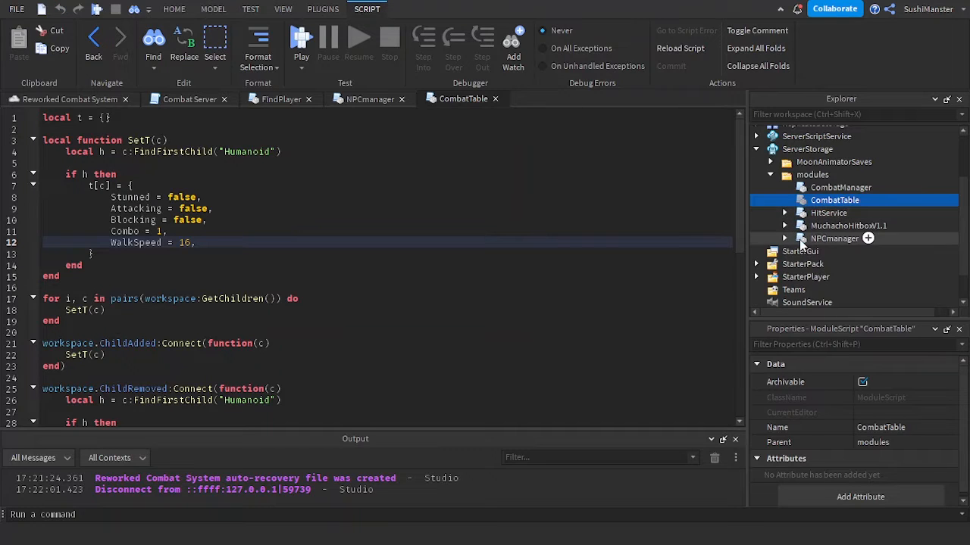
{"action": "left_click", "coordinate": [785, 248]}
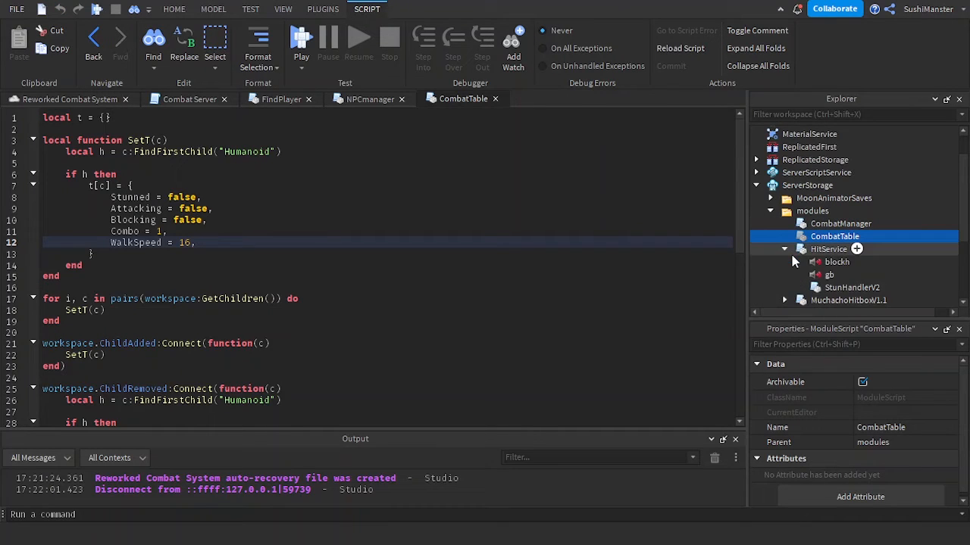
{"action": "mouse_move", "coordinate": [818, 288]}
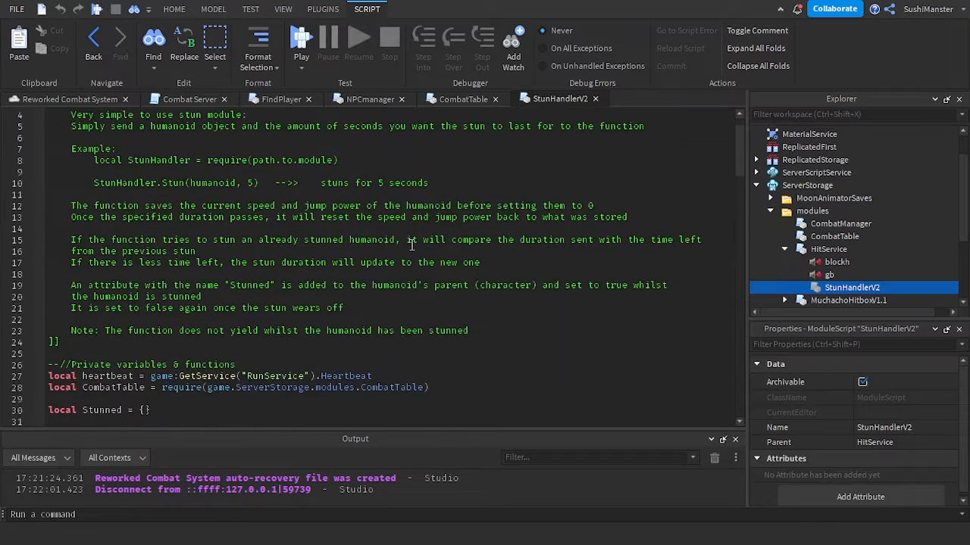
- In StunHandlerV2 line 55, replace data.speed so humanoid.WalkSpeed = c.WalkSpeed
{"action": "scroll", "scroll_direction": "down", "scroll_amount": 3}
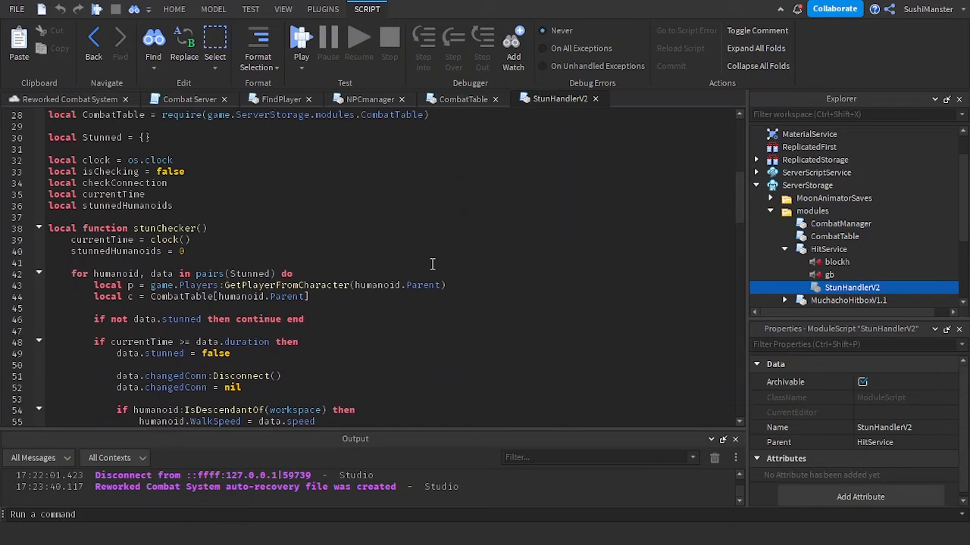
{"action": "scroll", "scroll_direction": "down", "scroll_amount": 3}
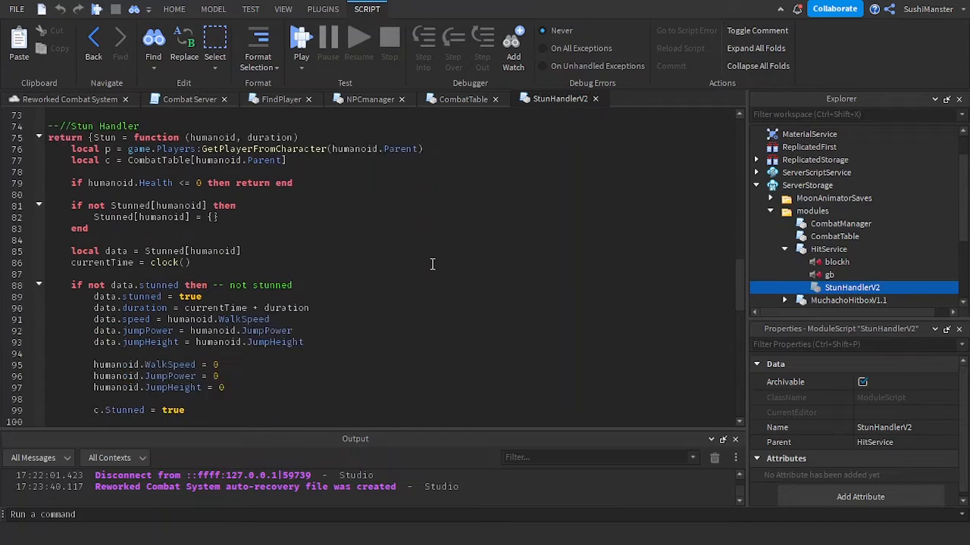
{"action": "scroll", "scroll_direction": "down", "scroll_amount": 3}
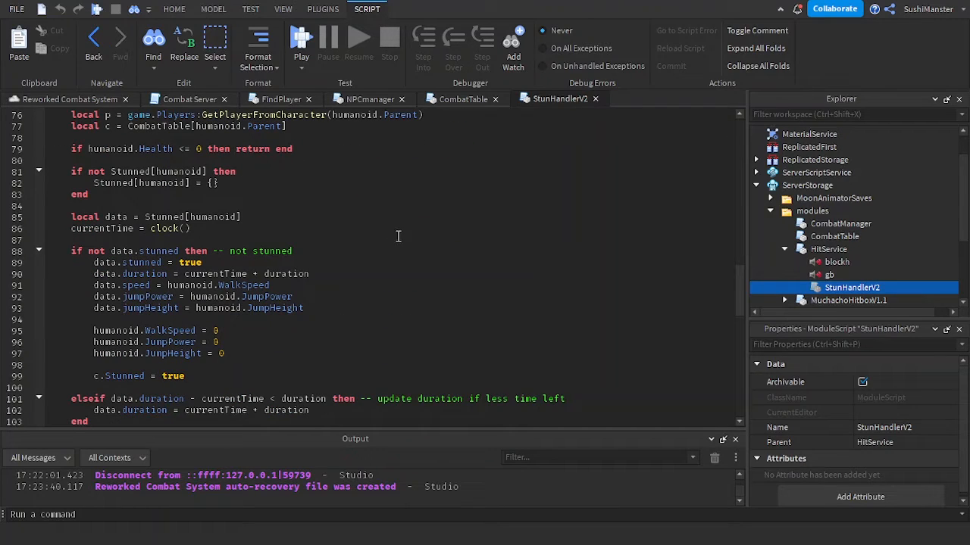
{"action": "mouse_move", "coordinate": [431, 263]}
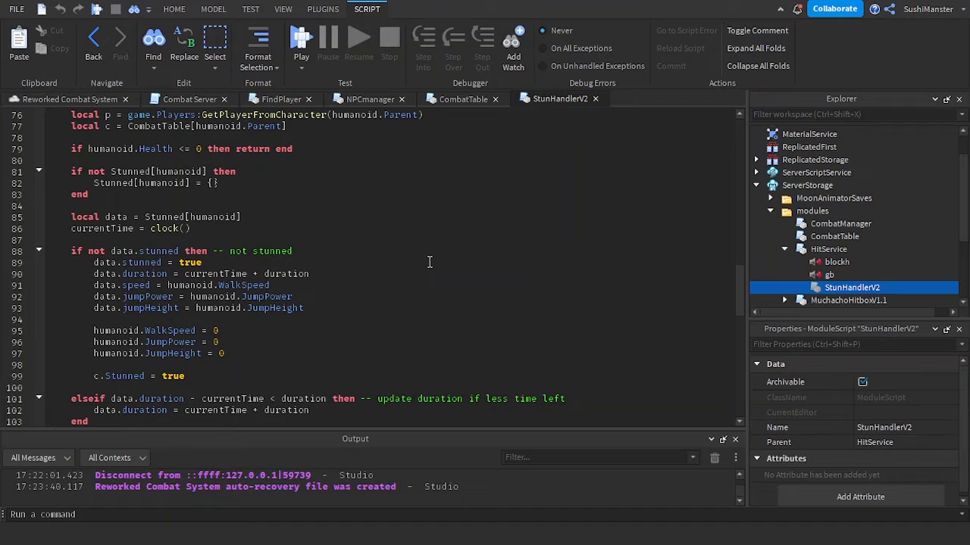
{"action": "mouse_move", "coordinate": [428, 266]}
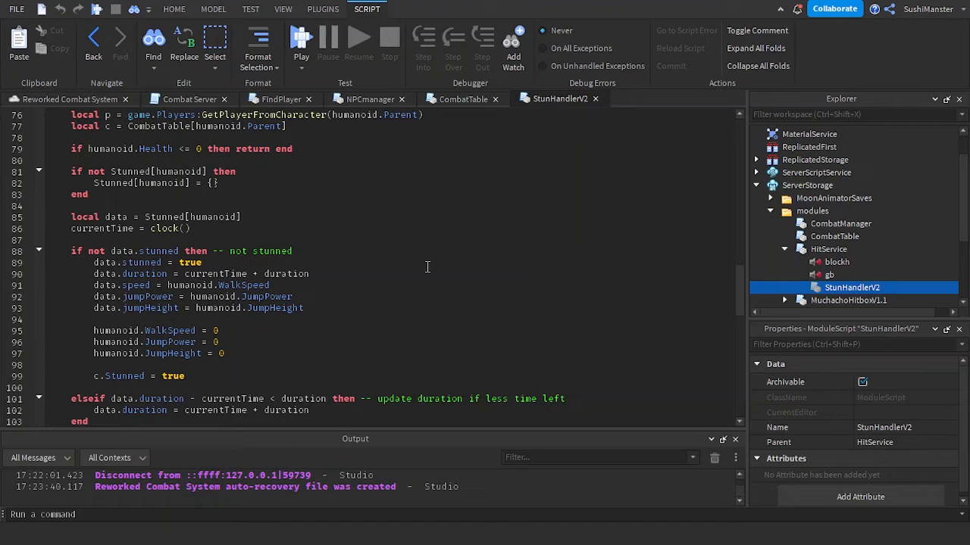
{"action": "scroll", "scroll_direction": "down", "scroll_amount": 3}
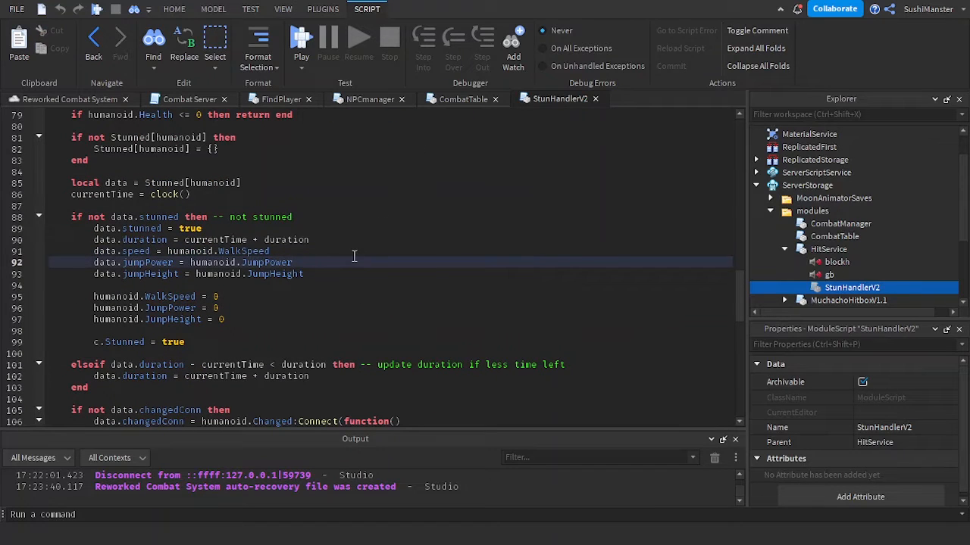
{"action": "scroll", "scroll_direction": "down", "scroll_amount": 3}
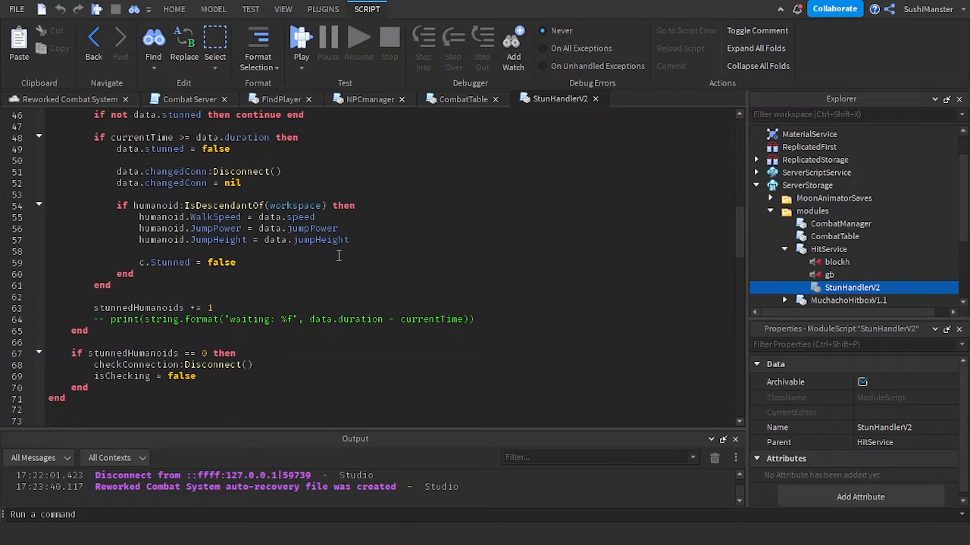
{"action": "double_click", "coordinate": [287, 219]}
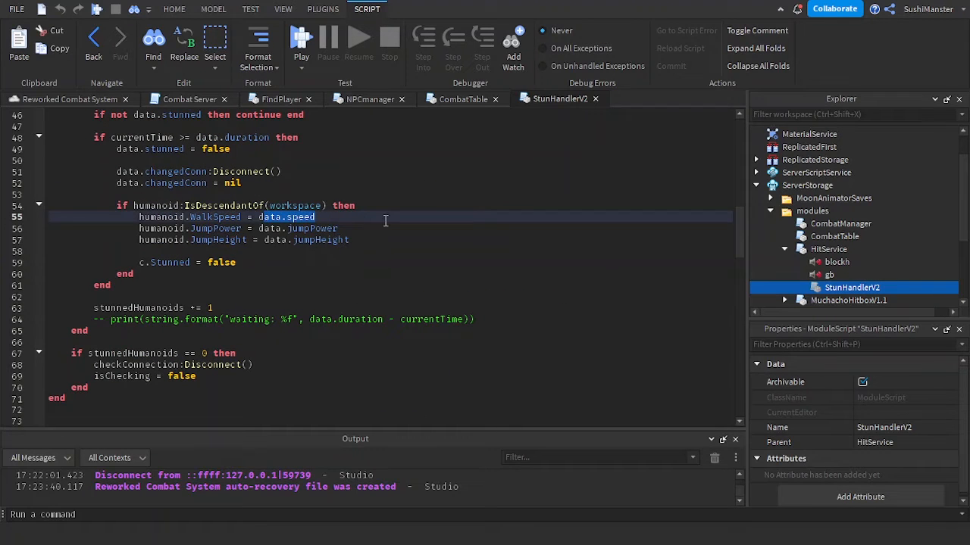
{"action": "type", "text": "c.W"}
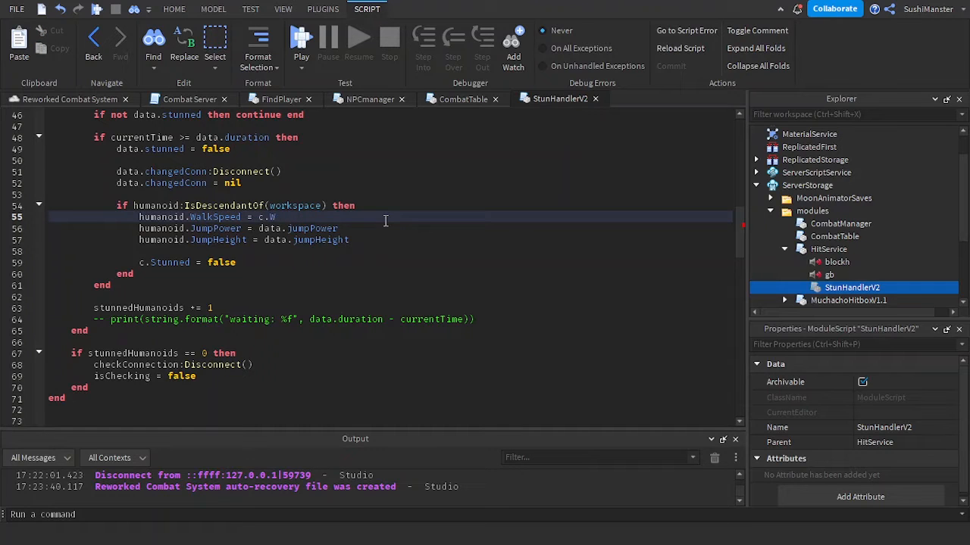
{"action": "type", "text": "alkSpeed"}
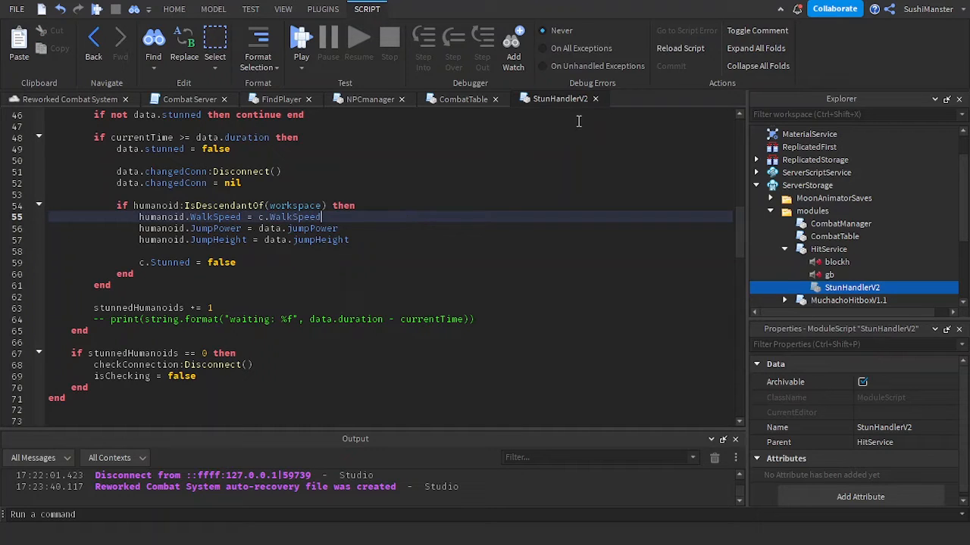
{"action": "left_click", "coordinate": [463, 98]}
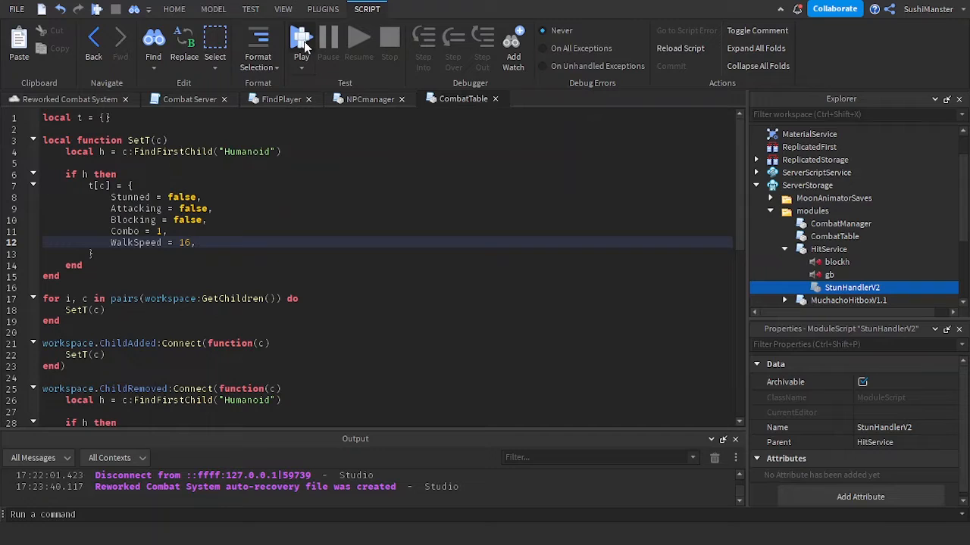
{"action": "left_click", "coordinate": [300, 43]}
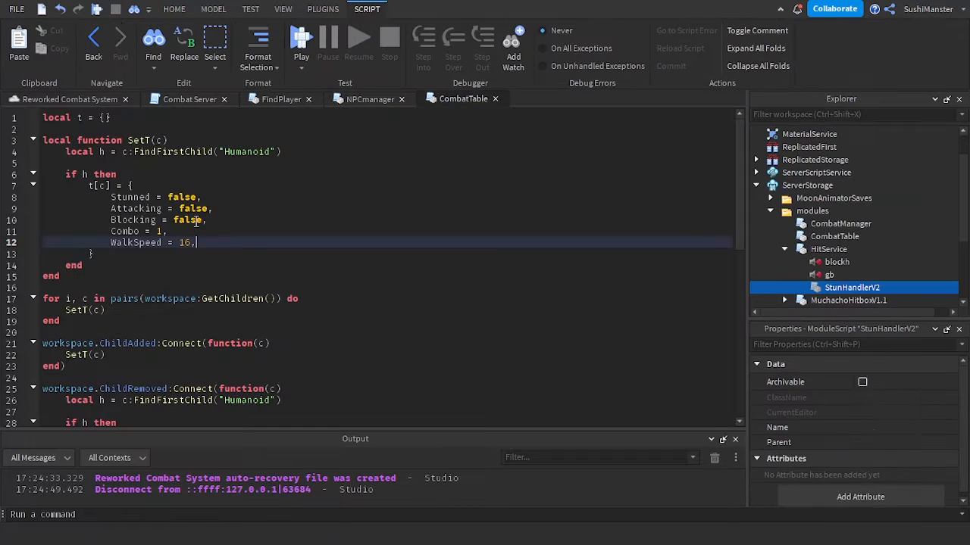
{"action": "type", "text": "36"}
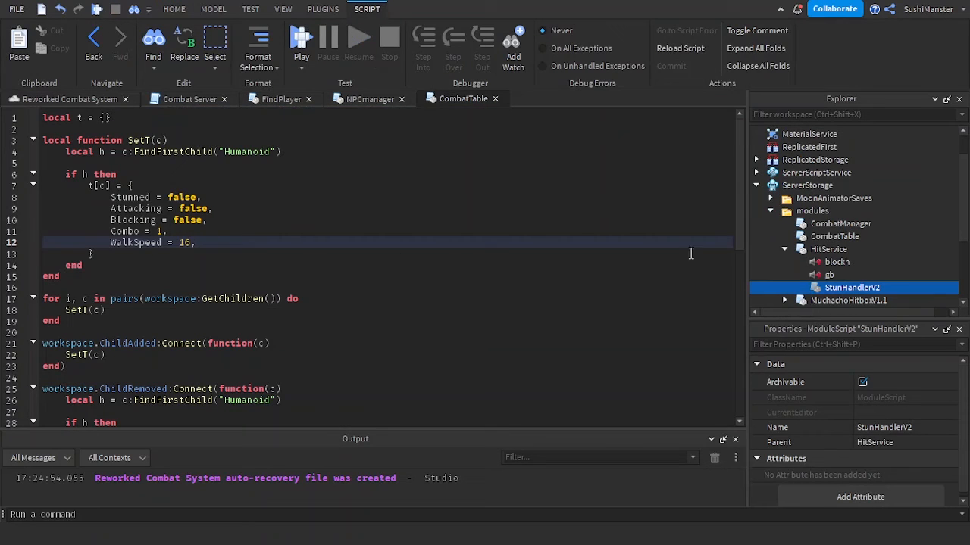
- In CombatManager line 80, reset humanoid WalkSpeed to CV.WalkSpeed instead of 16, then close the script
{"action": "left_click", "coordinate": [188, 100]}
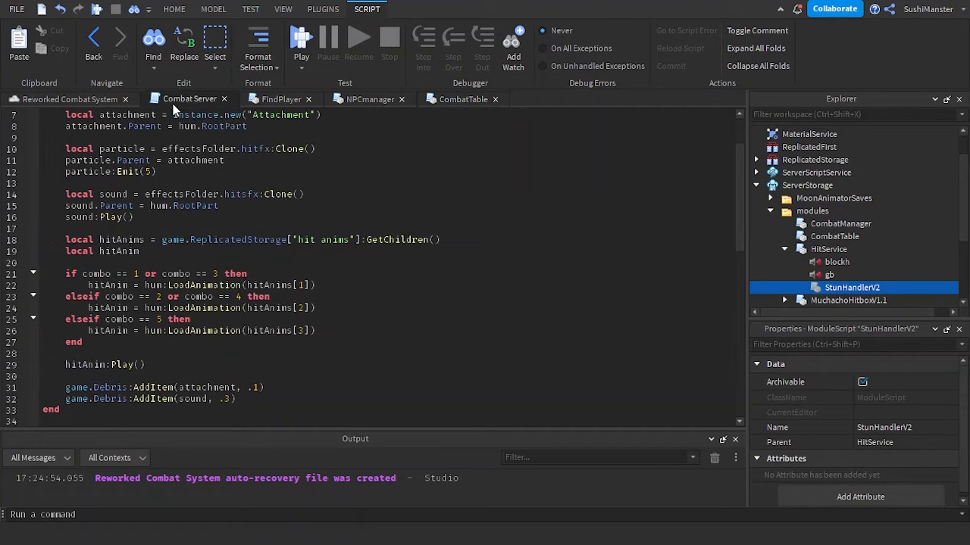
{"action": "left_click", "coordinate": [839, 224]}
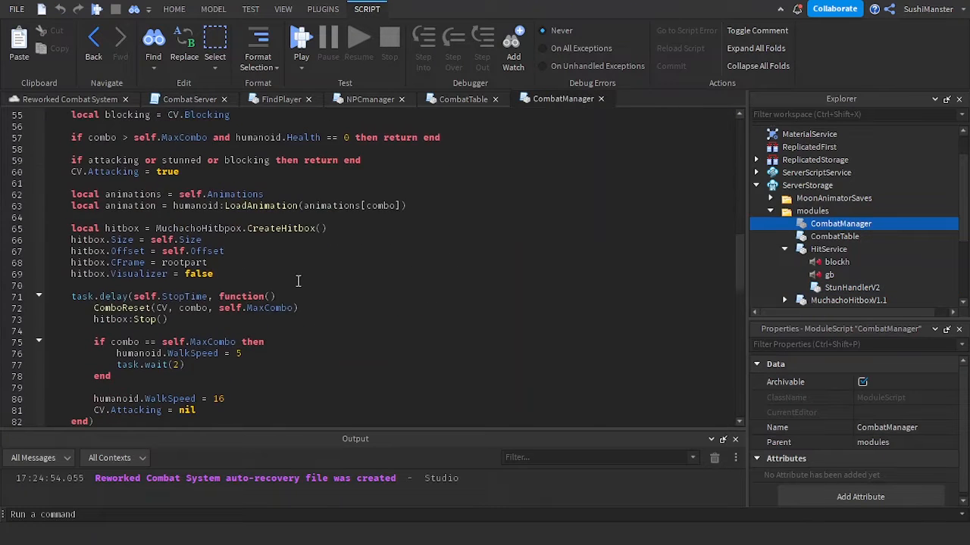
{"action": "scroll", "scroll_direction": "down", "scroll_amount": 3}
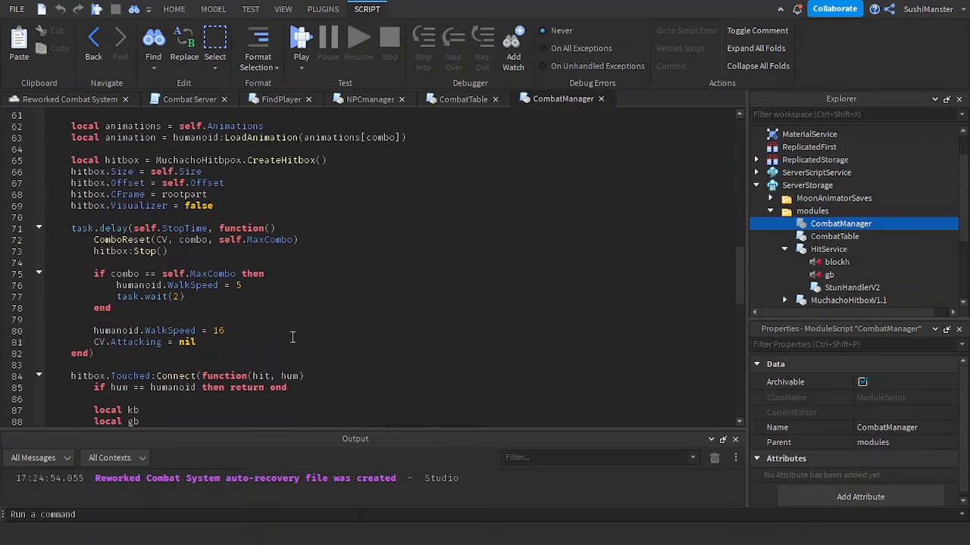
{"action": "left_click", "coordinate": [354, 330]}
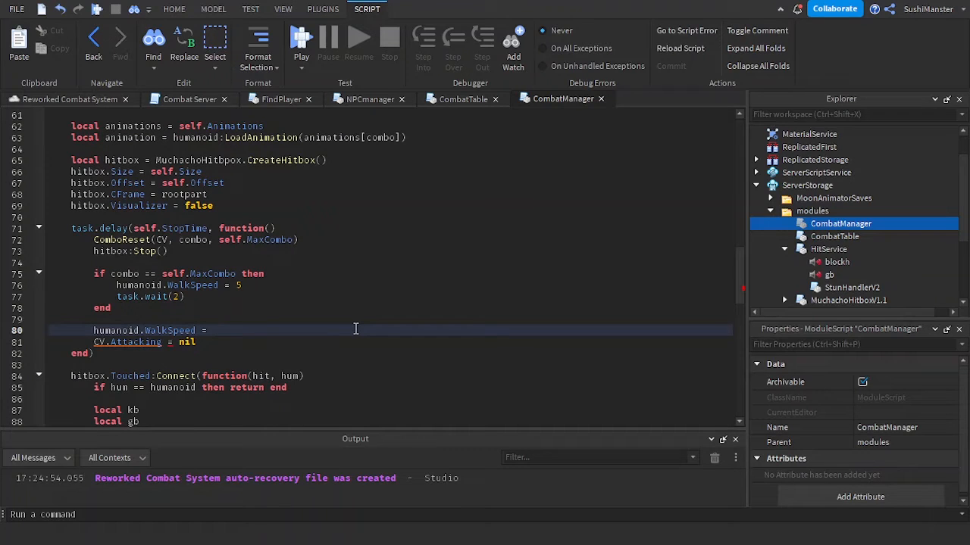
{"action": "type", "text": "c"}
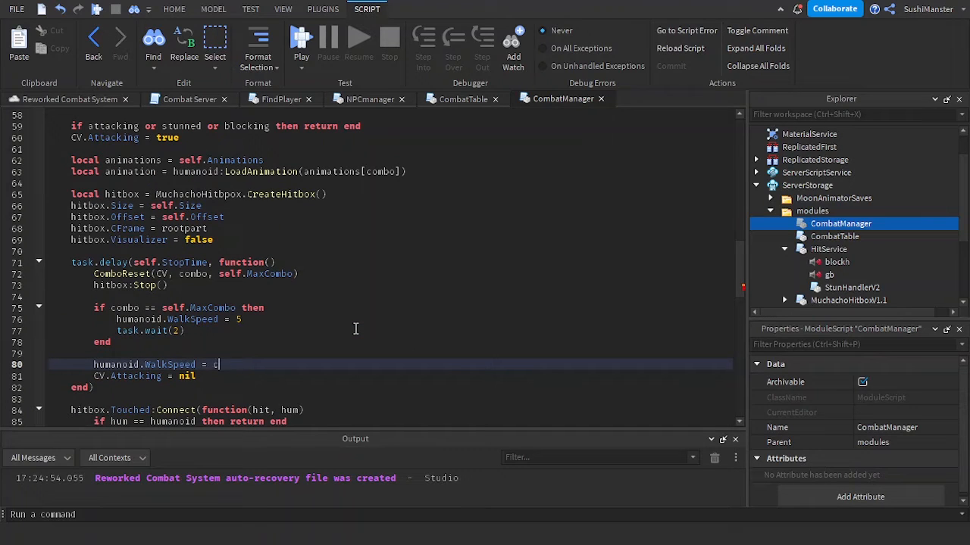
{"action": "type", "text": "V"}
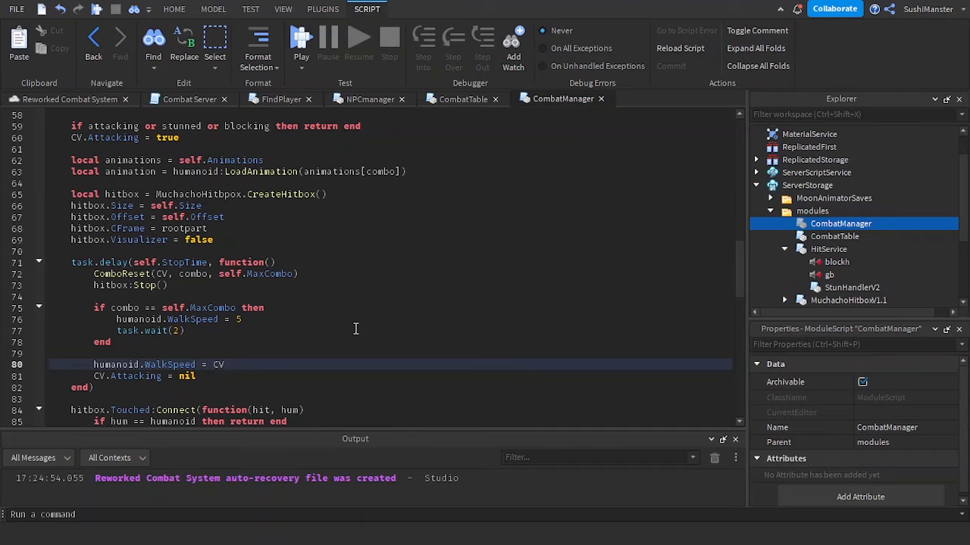
{"action": "type", "text": ".WalkSpeed"}
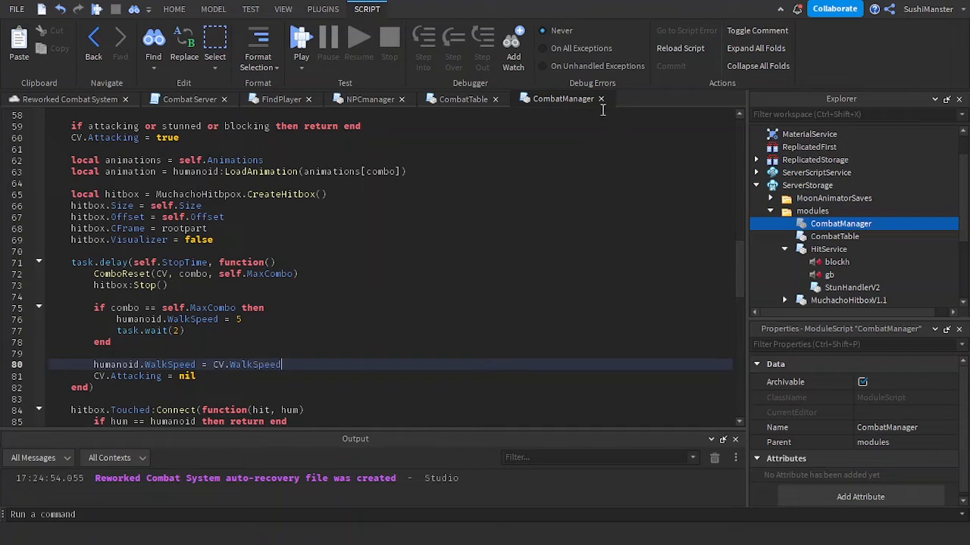
{"action": "left_click", "coordinate": [188, 99]}
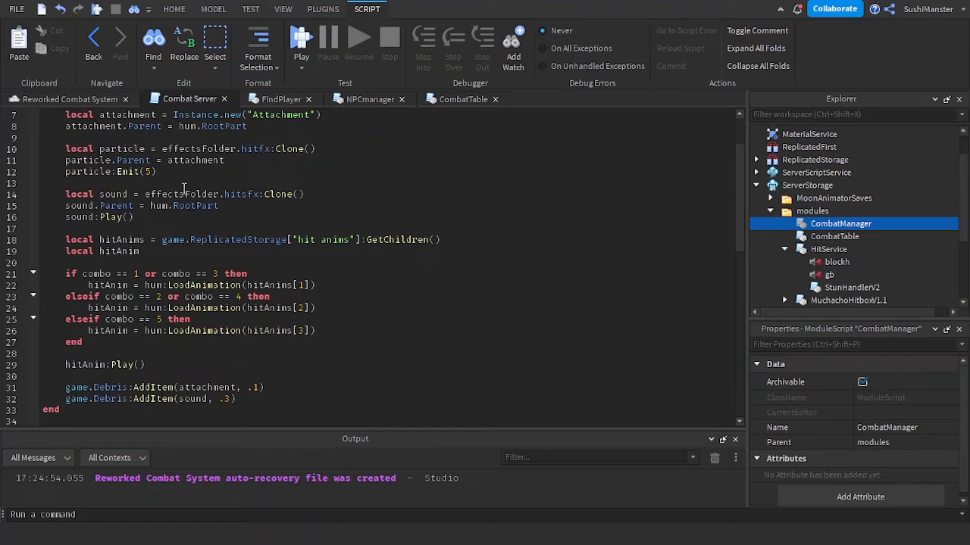
- Run a playtest of the longsword combat, expand Workspace in Explorer, then stop the test
{"action": "left_click", "coordinate": [370, 100]}
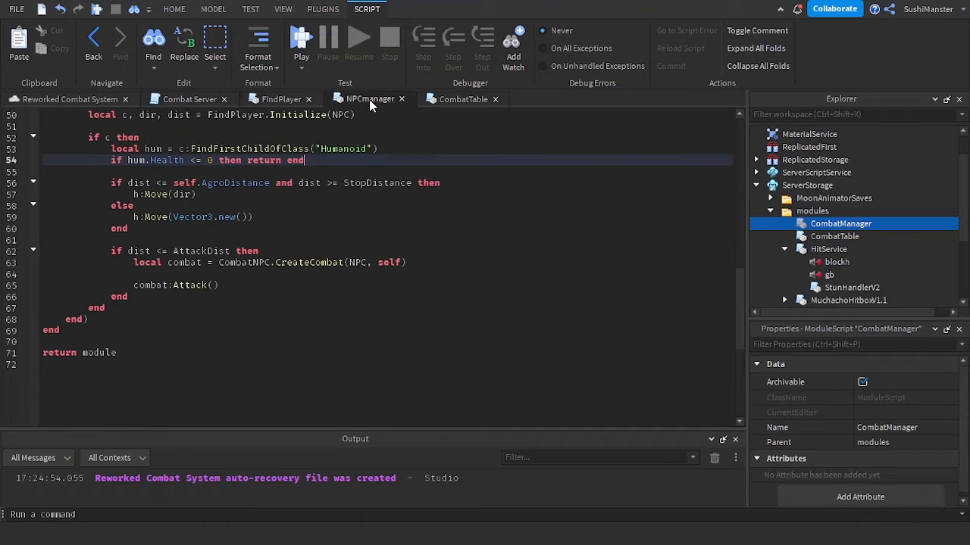
{"action": "left_click", "coordinate": [462, 99]}
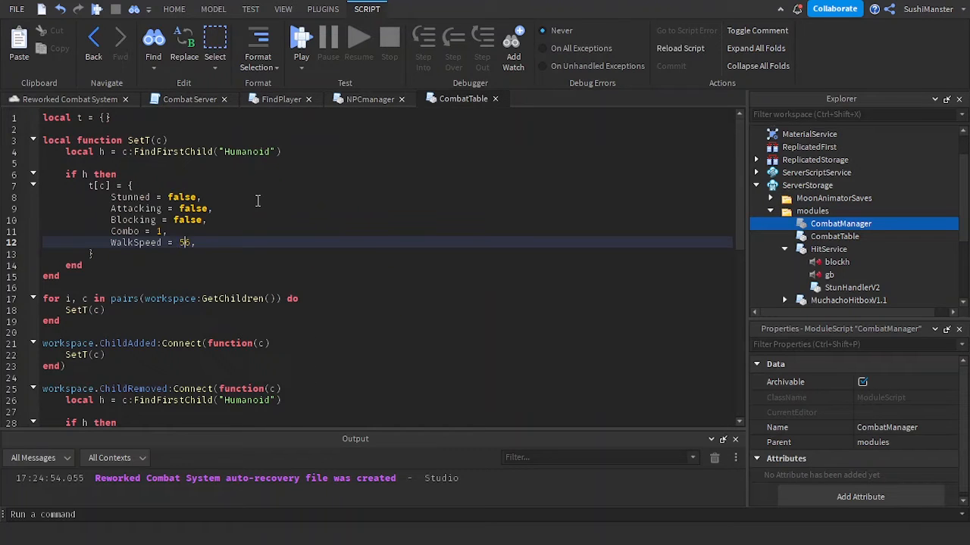
{"action": "left_click", "coordinate": [300, 38]}
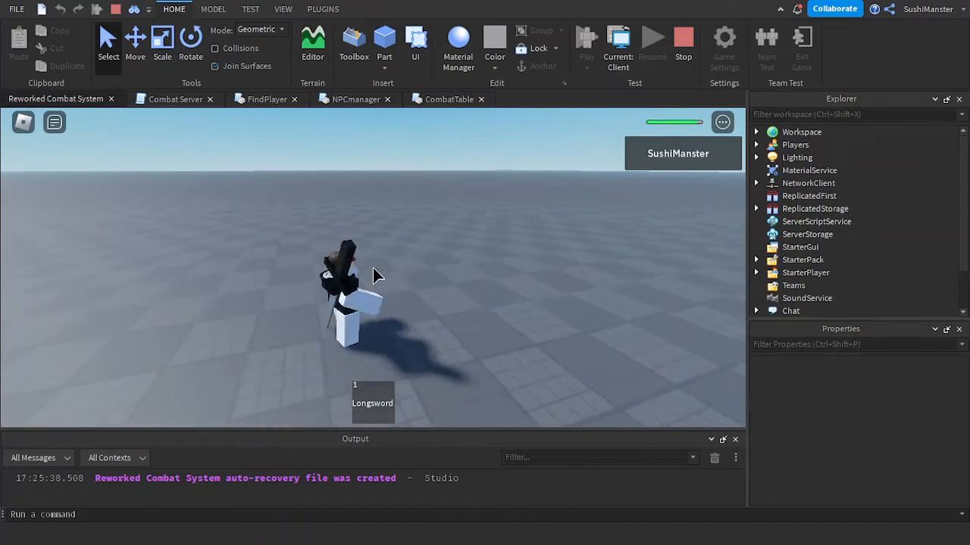
{"action": "left_click", "coordinate": [754, 131]}
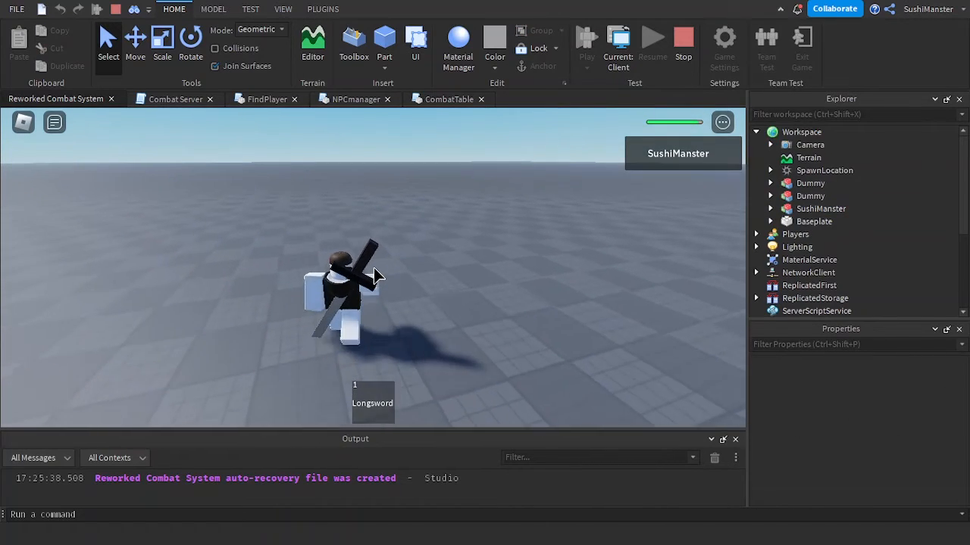
{"action": "left_click", "coordinate": [682, 42]}
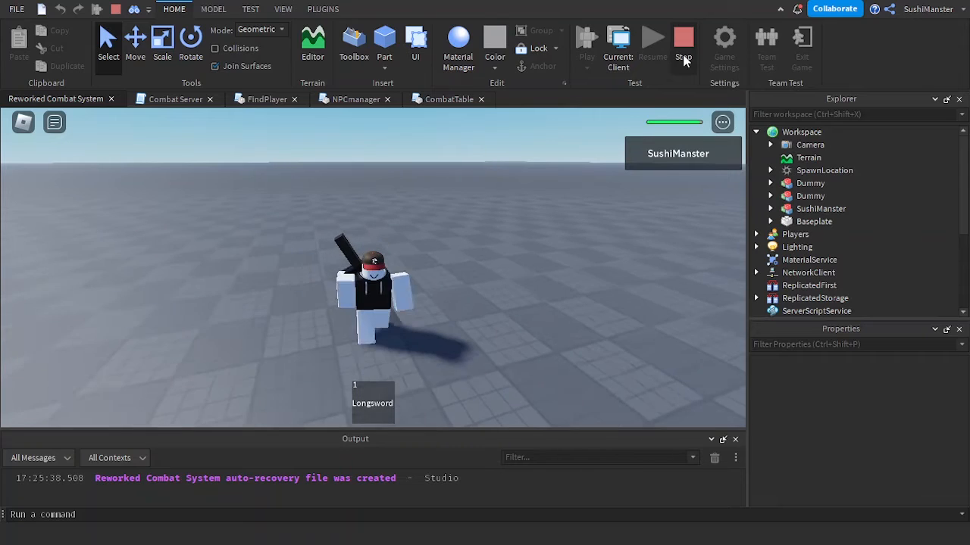
{"action": "left_click", "coordinate": [682, 38]}
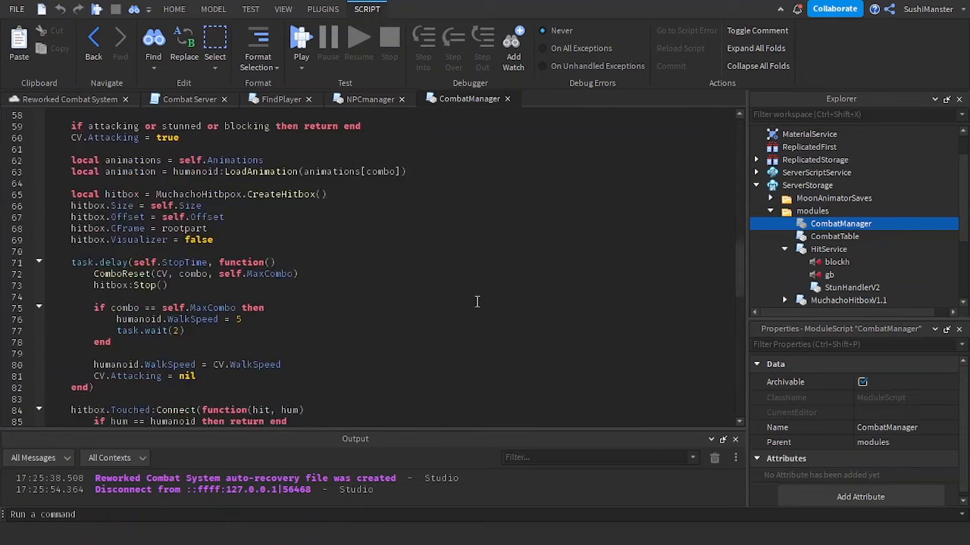
- In hitbox.Touched, add 'if CV.Stunned then return end' after the self-hit check
{"action": "scroll", "scroll_direction": "down", "scroll_amount": 3}
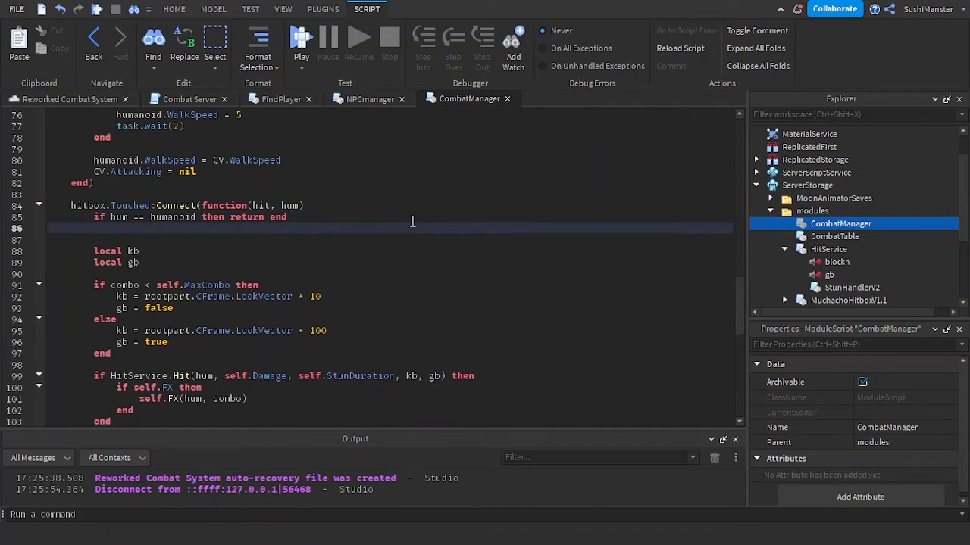
{"action": "type", "text": "if characte"}
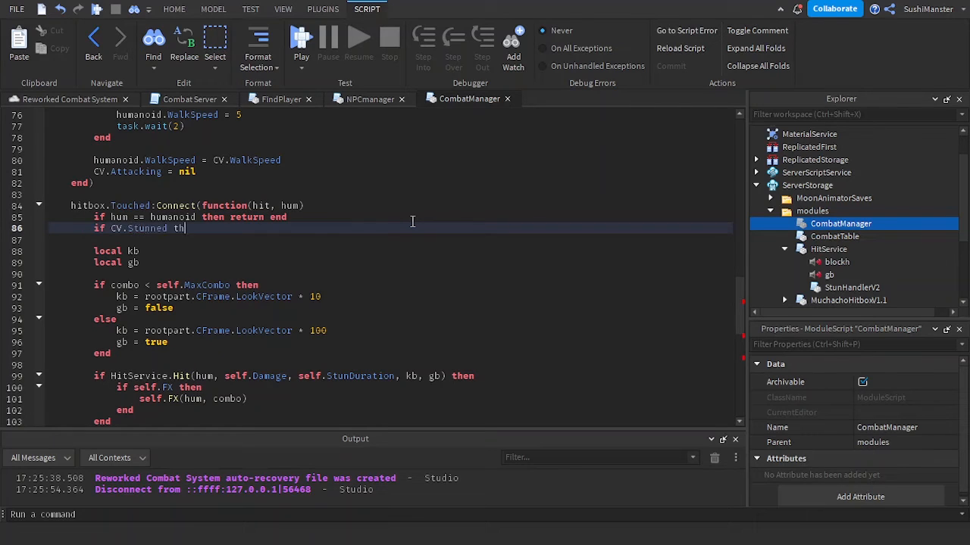
{"action": "type", "text": "en return end"}
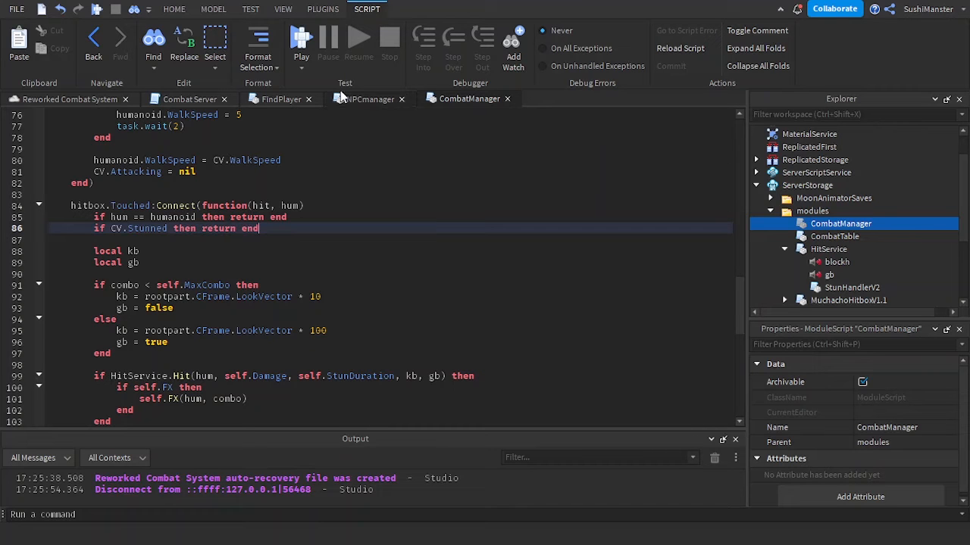